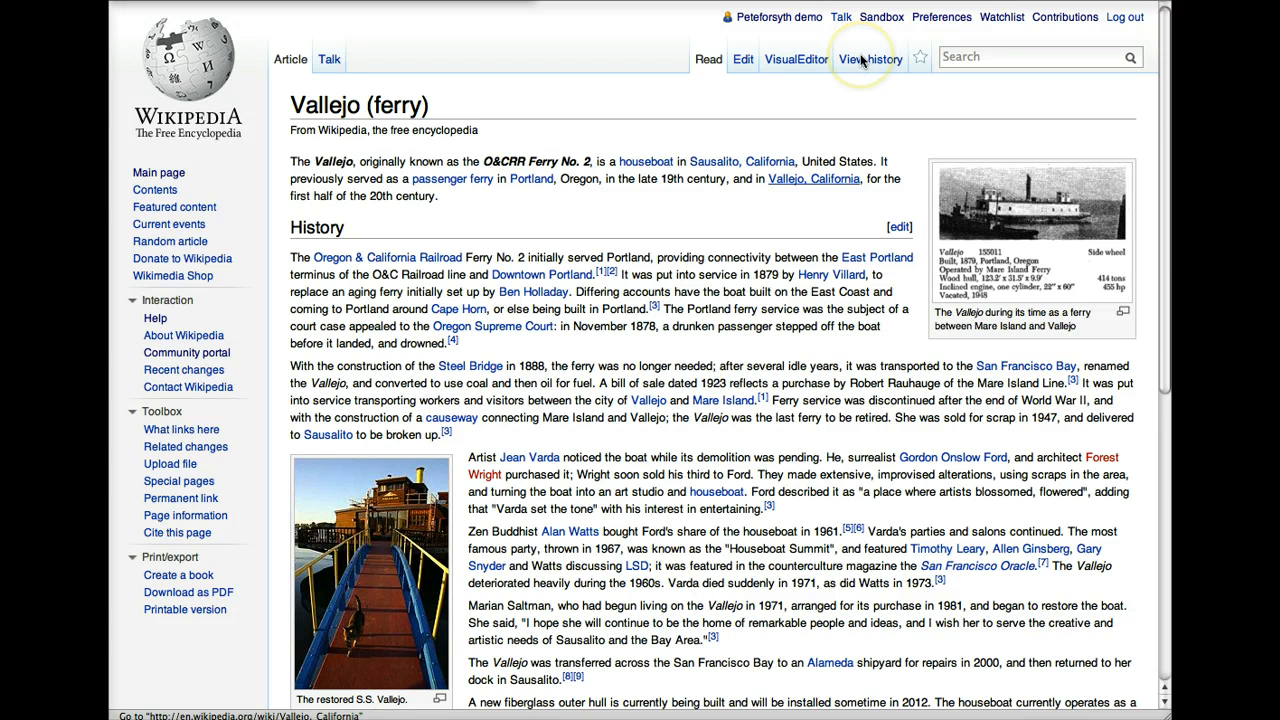
# - View an October 2011 revision of Vallejo (ferry), then return to its revision history list
pyautogui.click(872, 60)
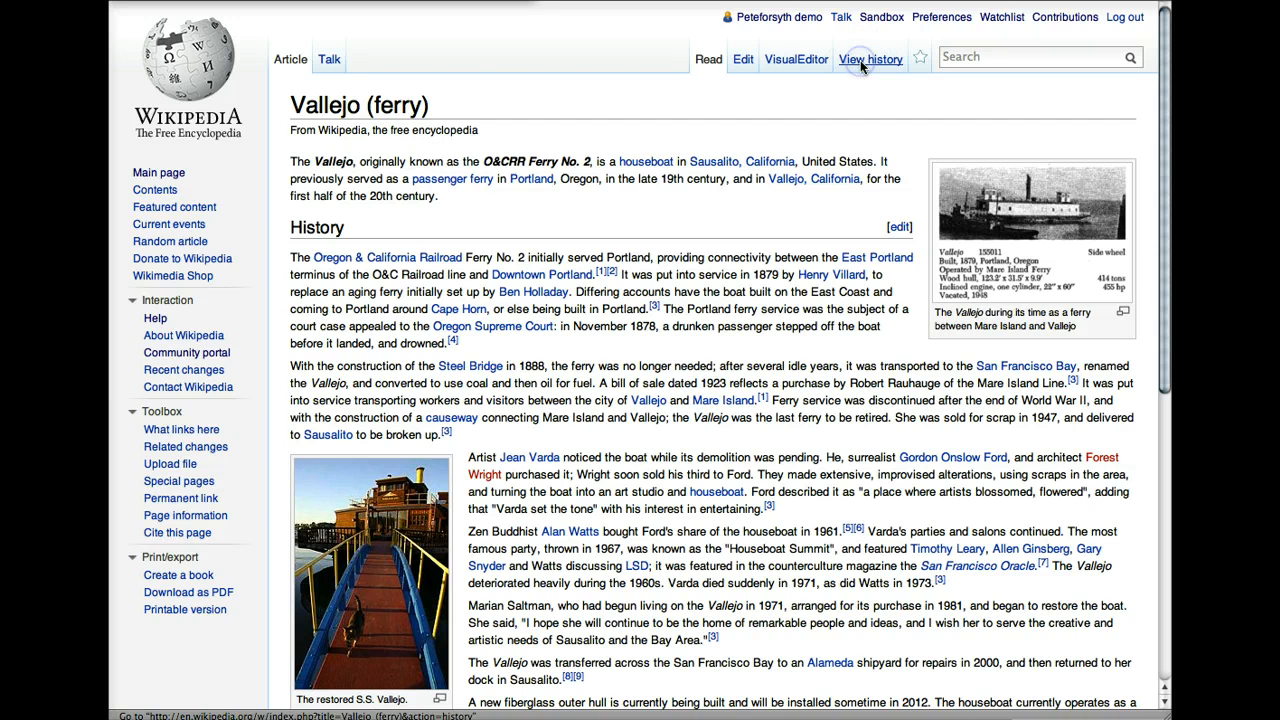
pyautogui.click(870, 60)
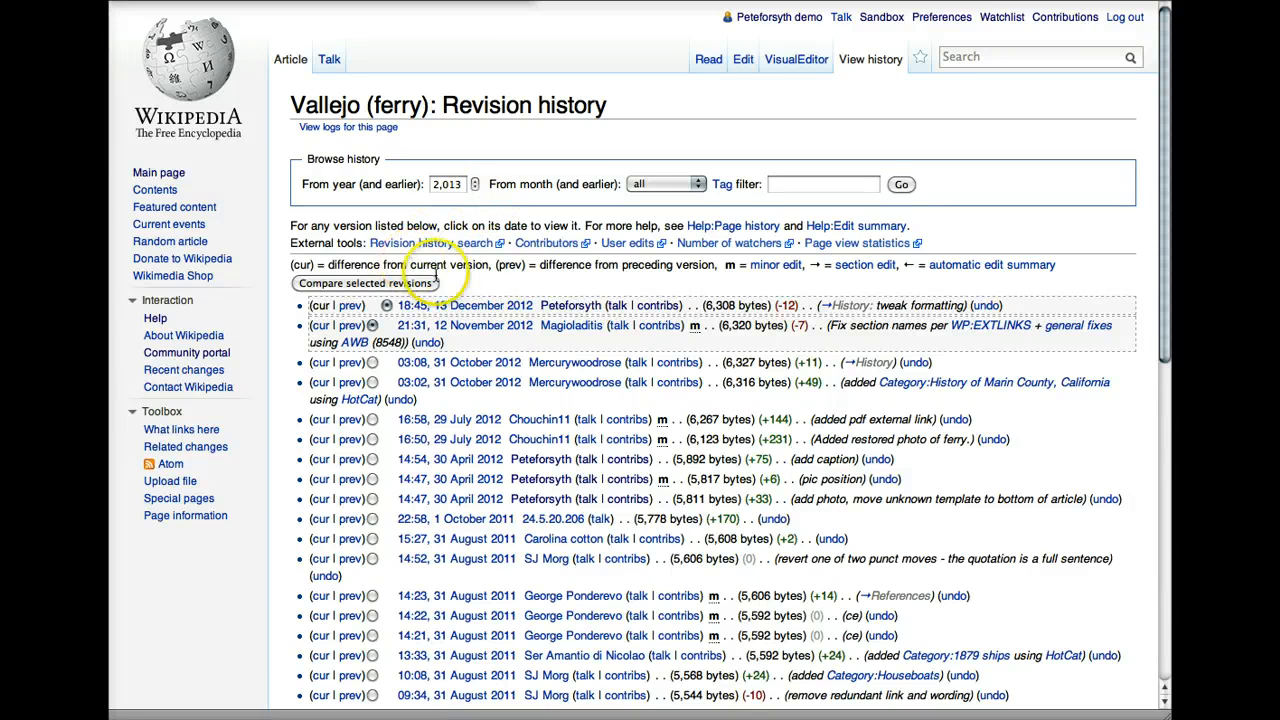
pyautogui.moveTo(570, 304)
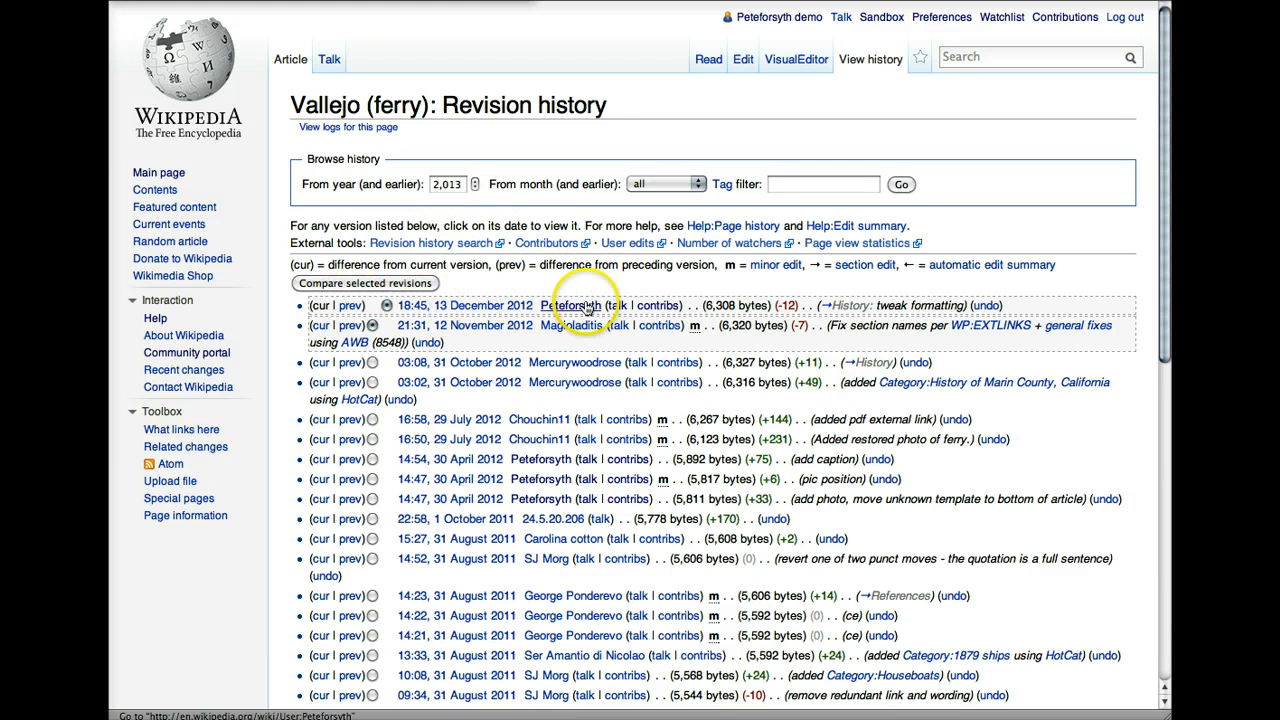
pyautogui.moveTo(570, 304)
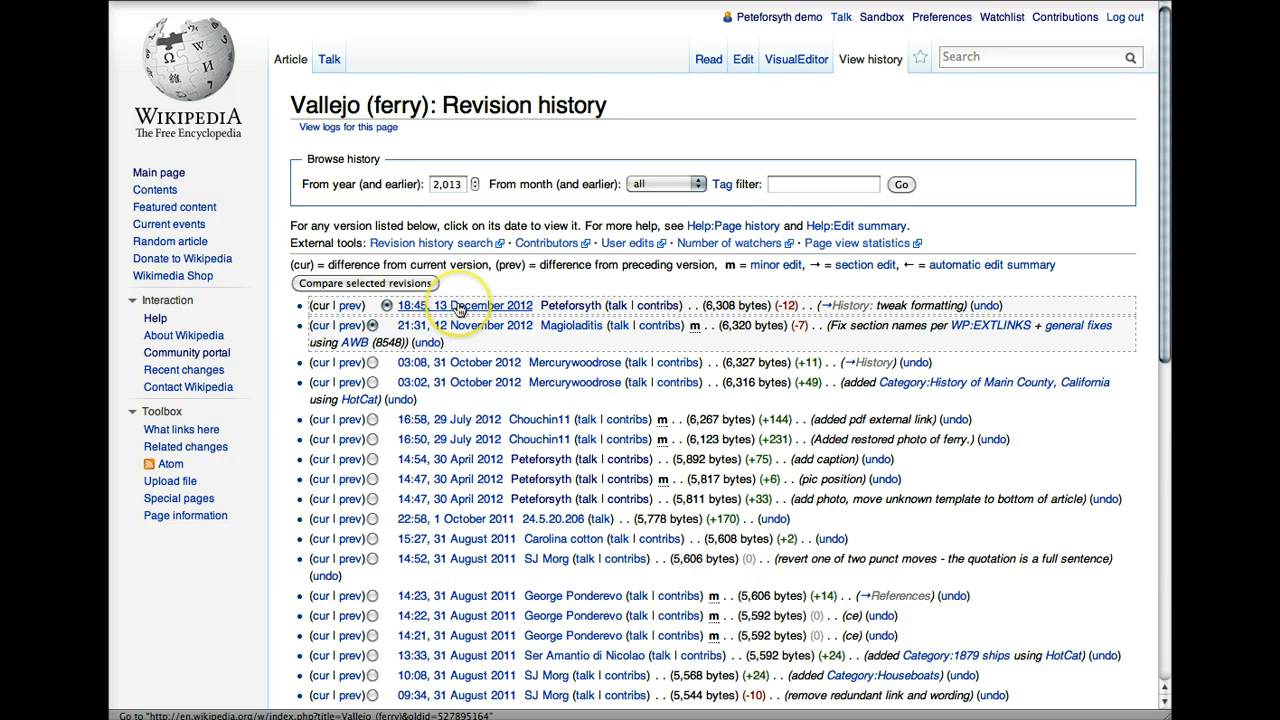
pyautogui.moveTo(480, 304)
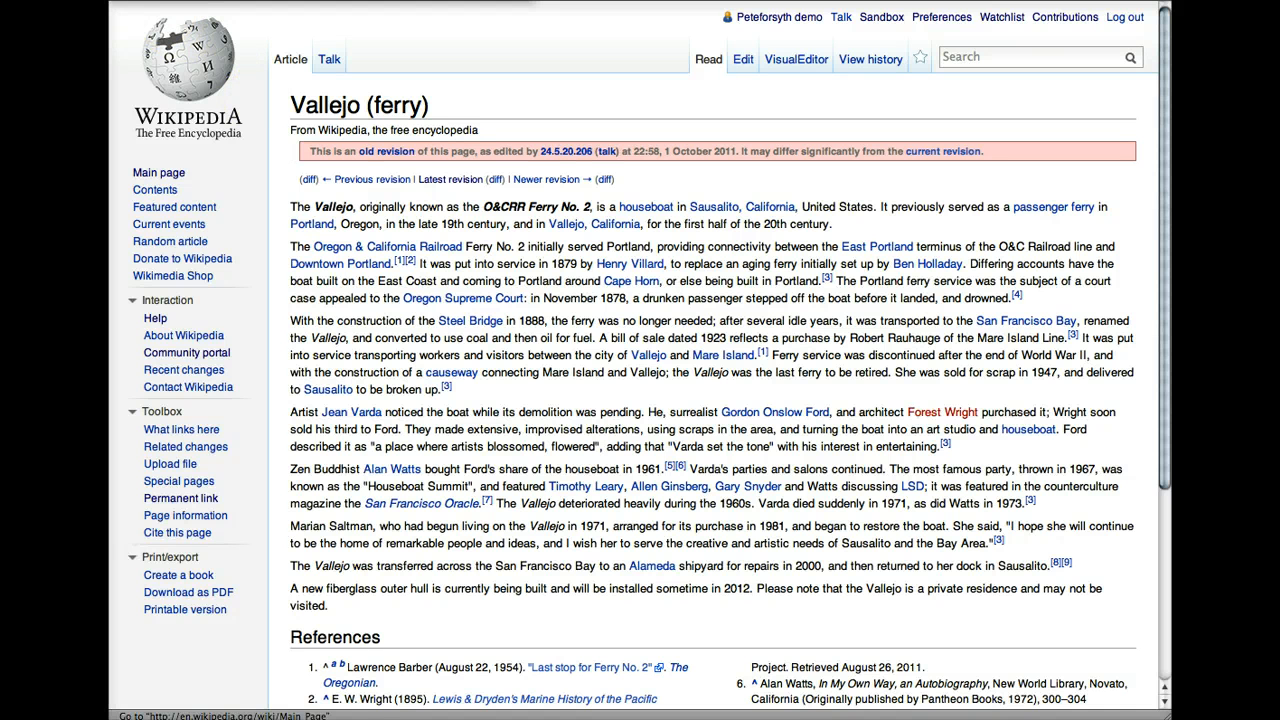
pyautogui.click(868, 60)
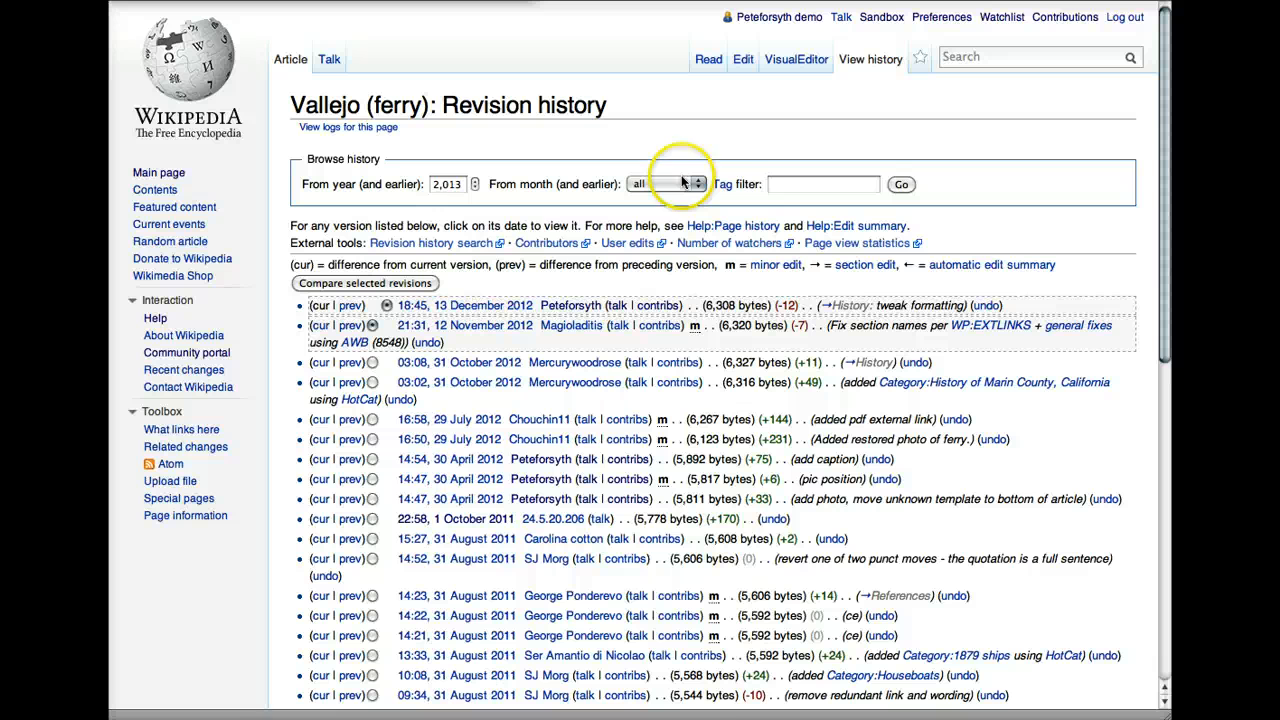
pyautogui.moveTo(560, 296)
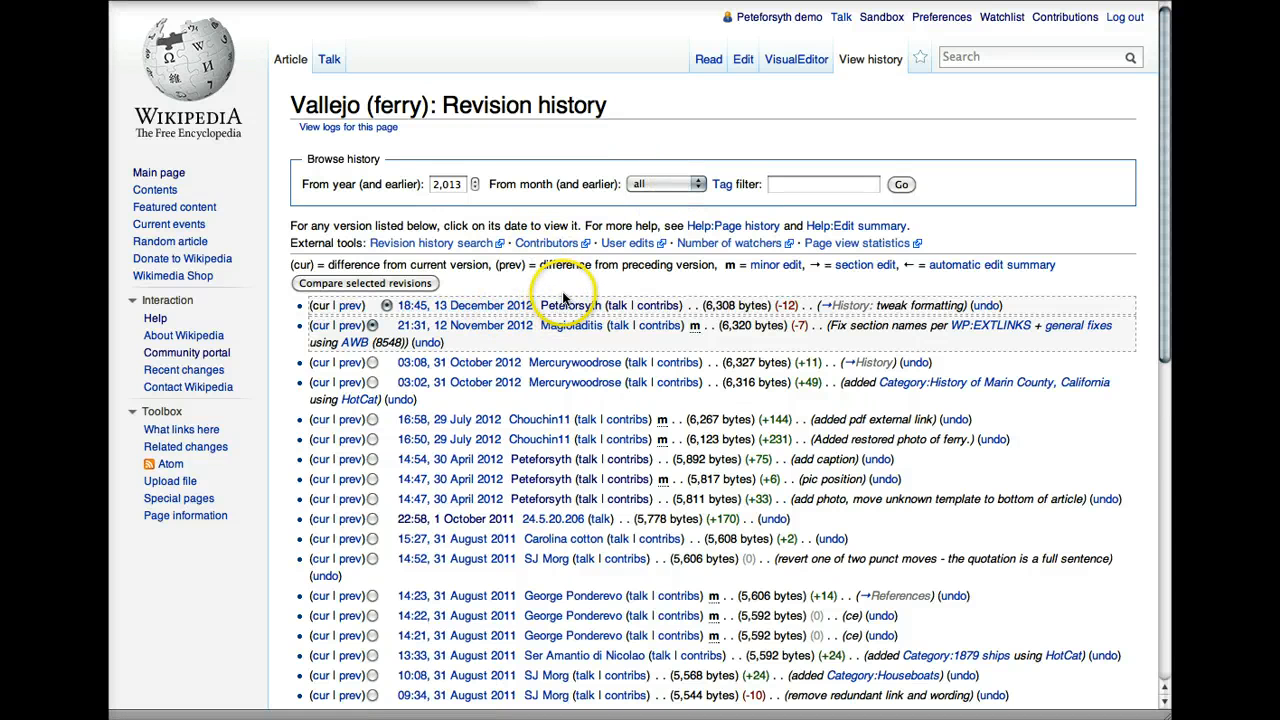
pyautogui.moveTo(560, 332)
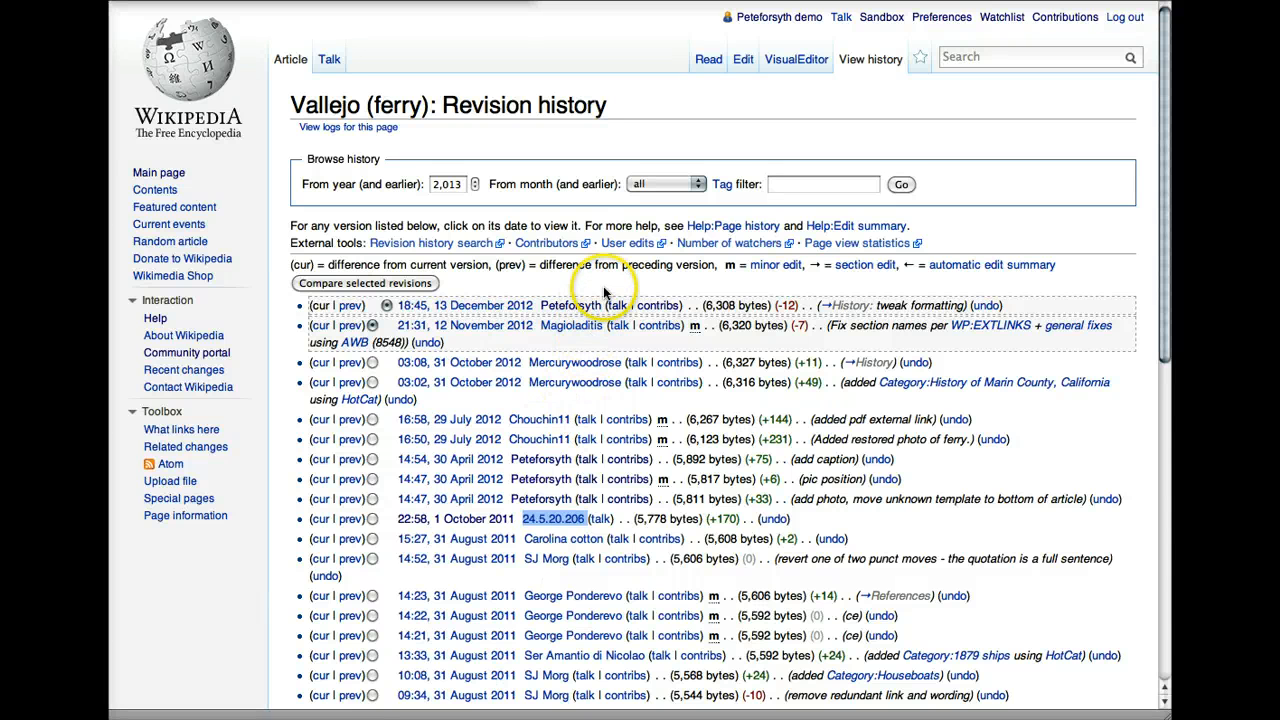
pyautogui.moveTo(620, 324)
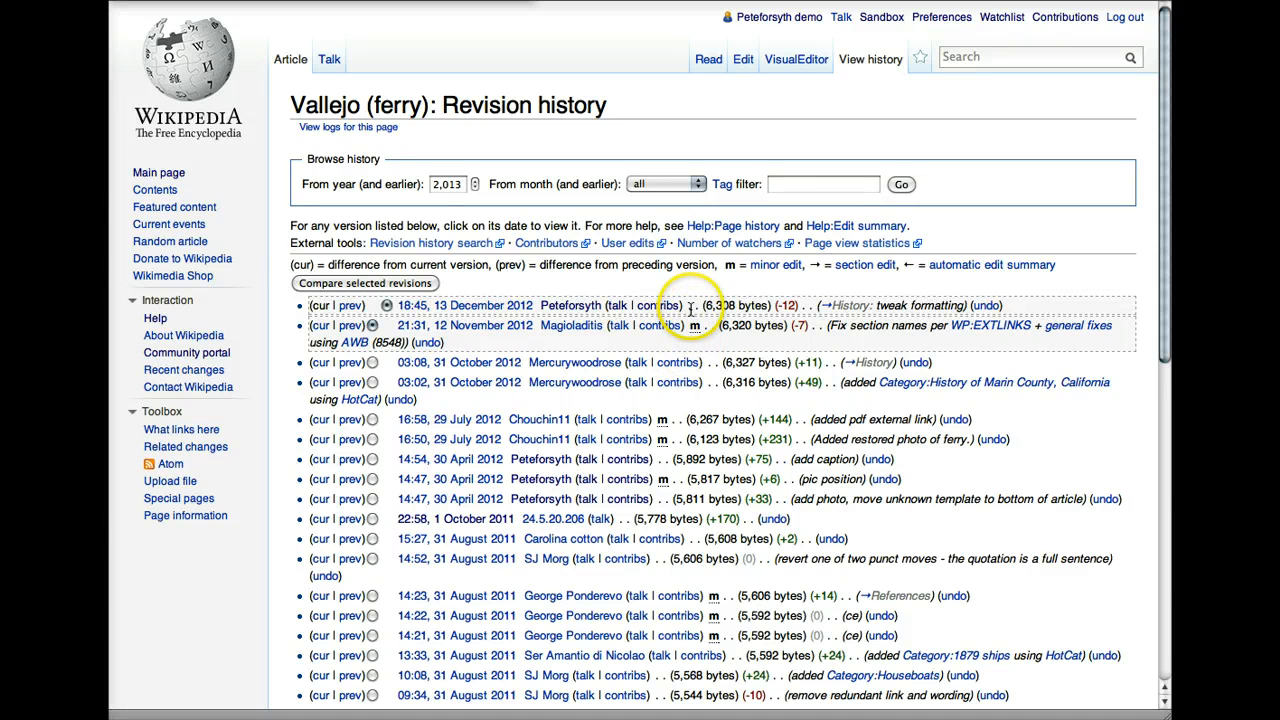
pyautogui.moveTo(700, 336)
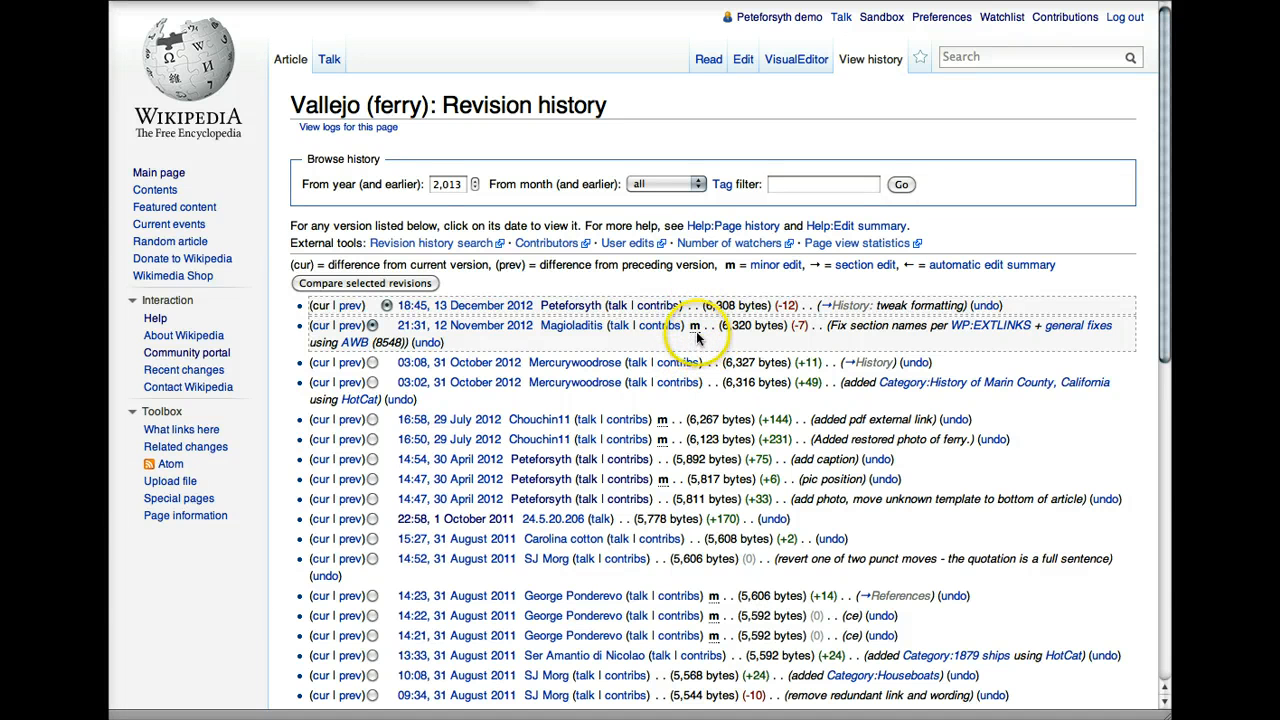
pyautogui.moveTo(708, 324)
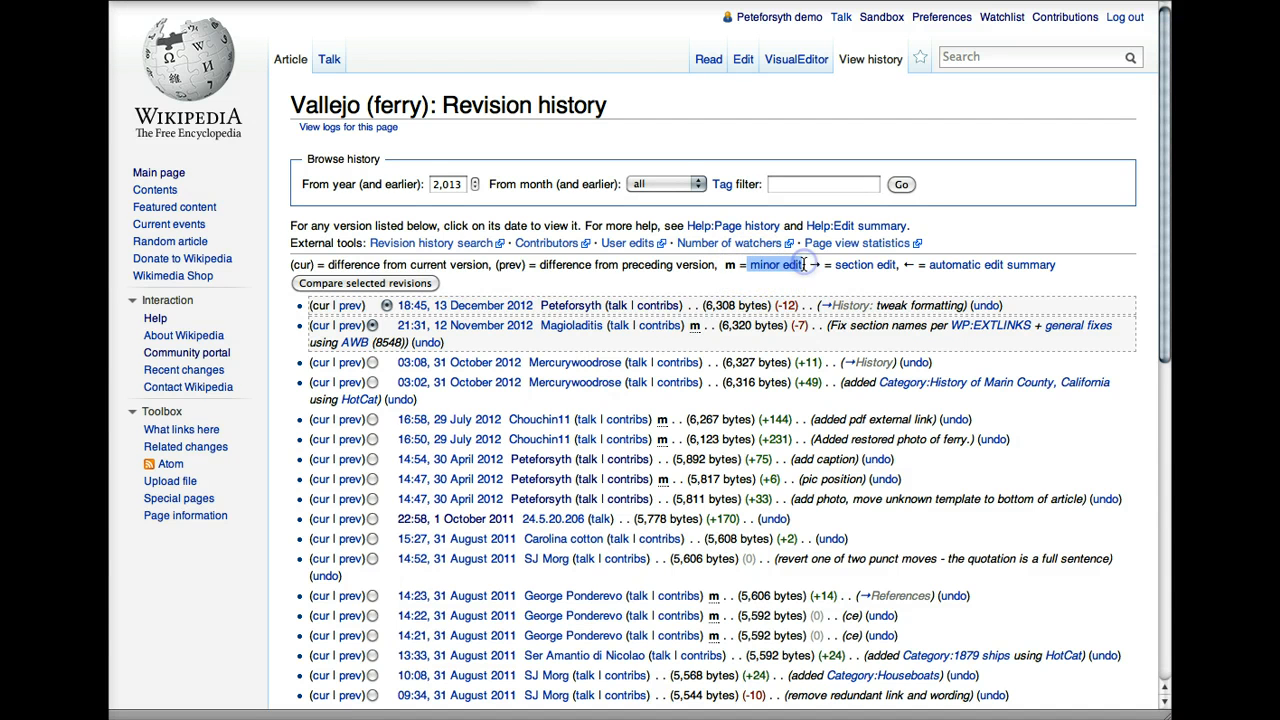
pyautogui.moveTo(804, 300)
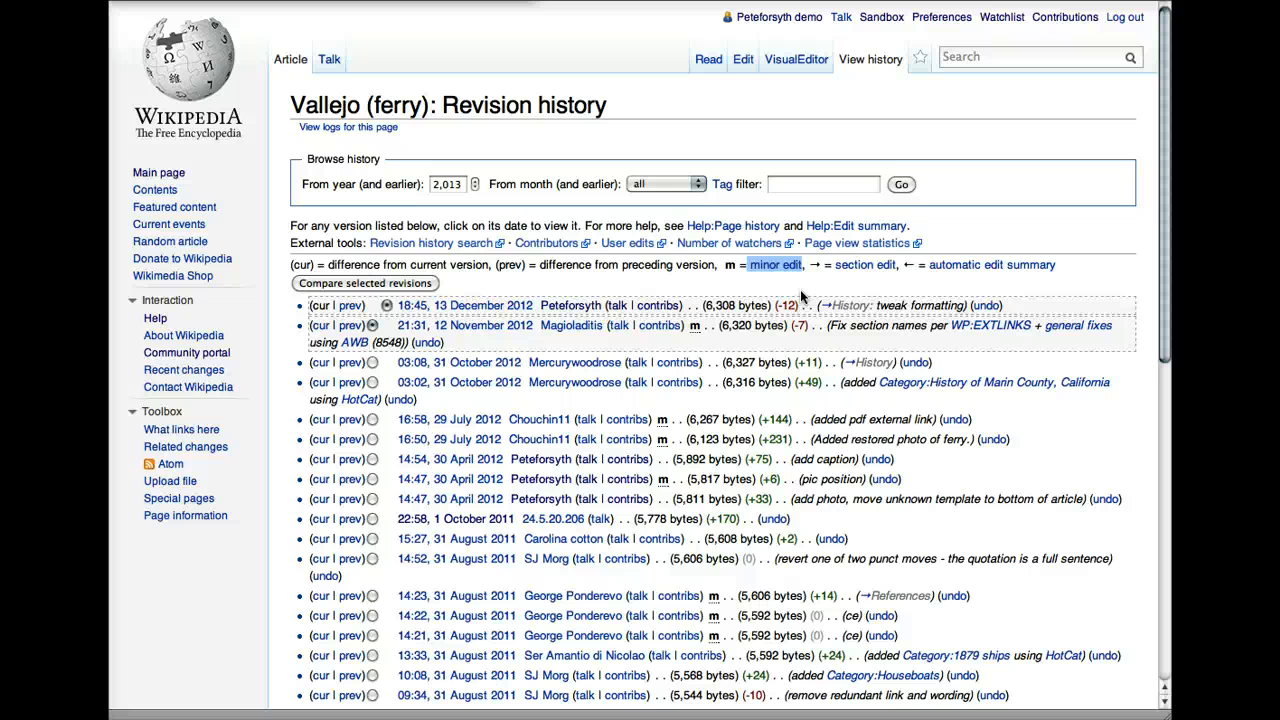
pyautogui.moveTo(710, 356)
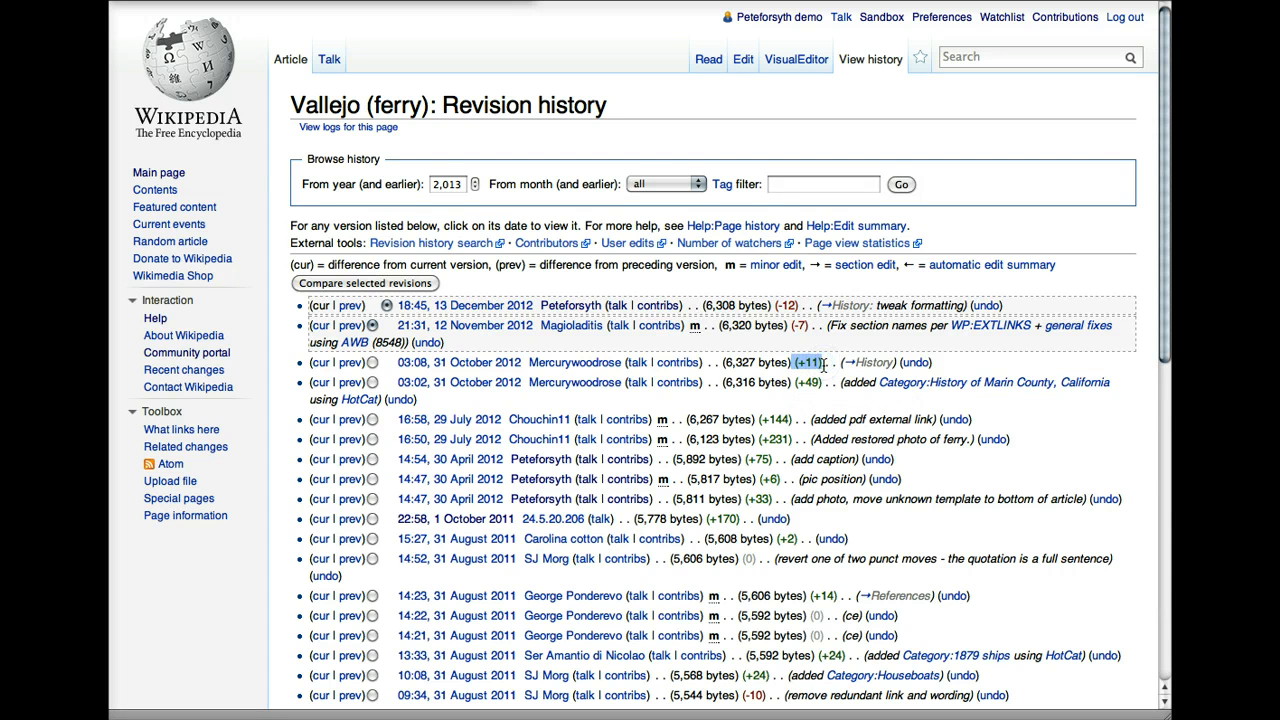
pyautogui.moveTo(830, 350)
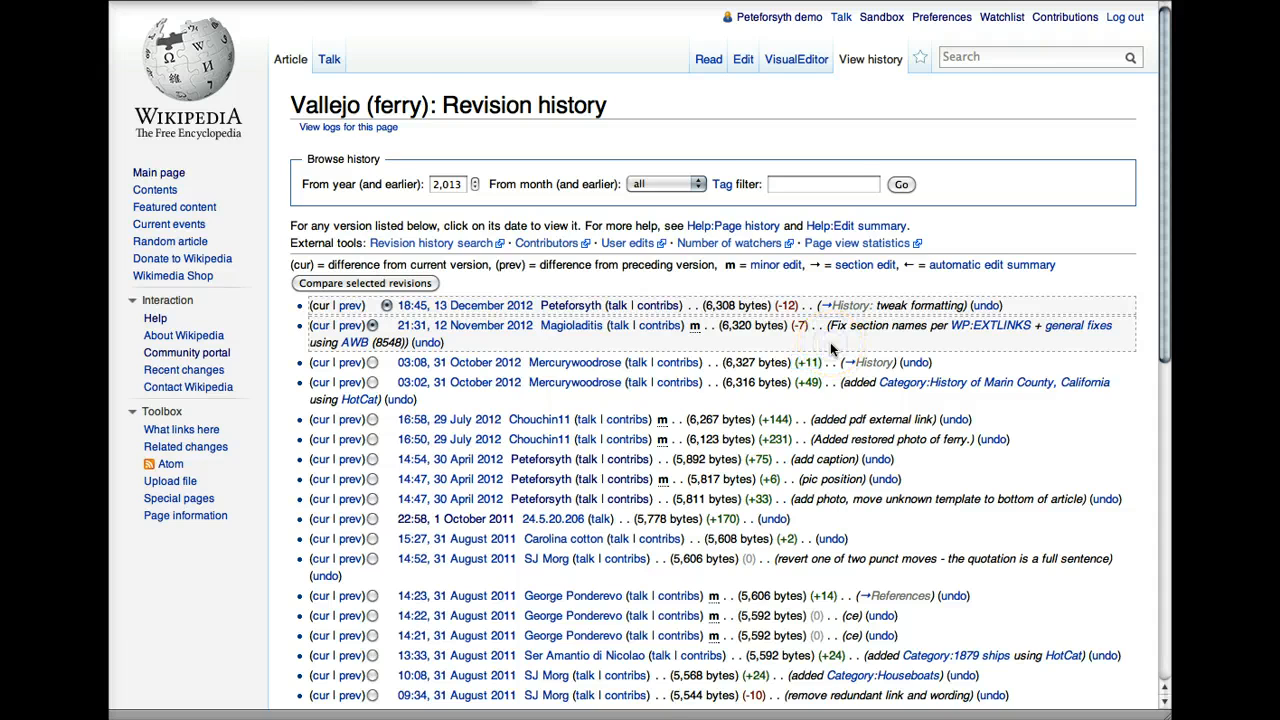
pyautogui.scroll(-3)
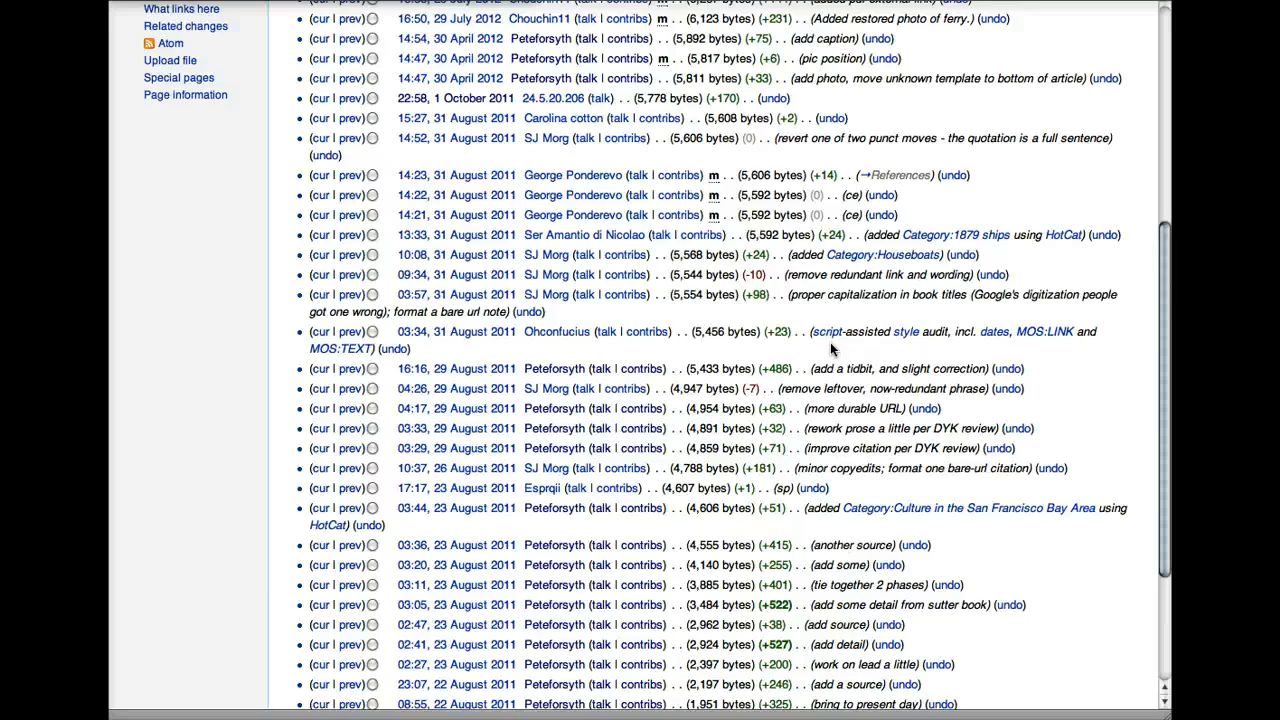
pyautogui.scroll(-3)
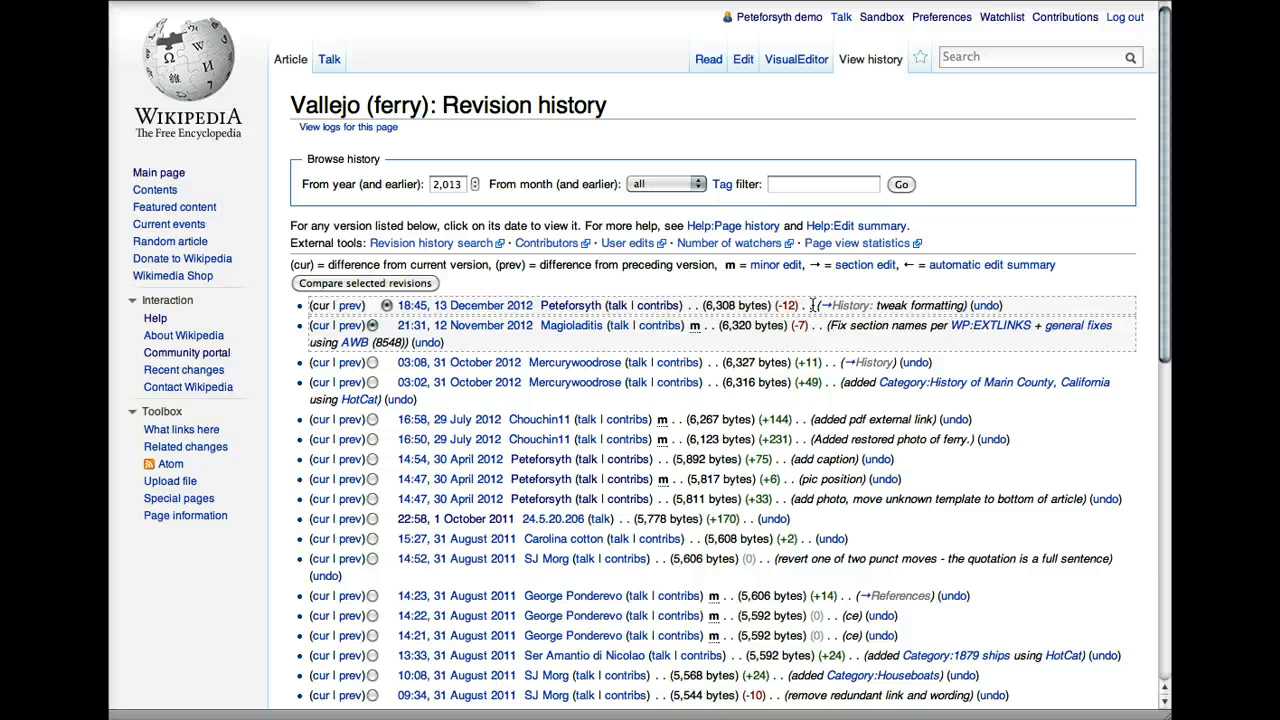
pyautogui.moveTo(838, 304)
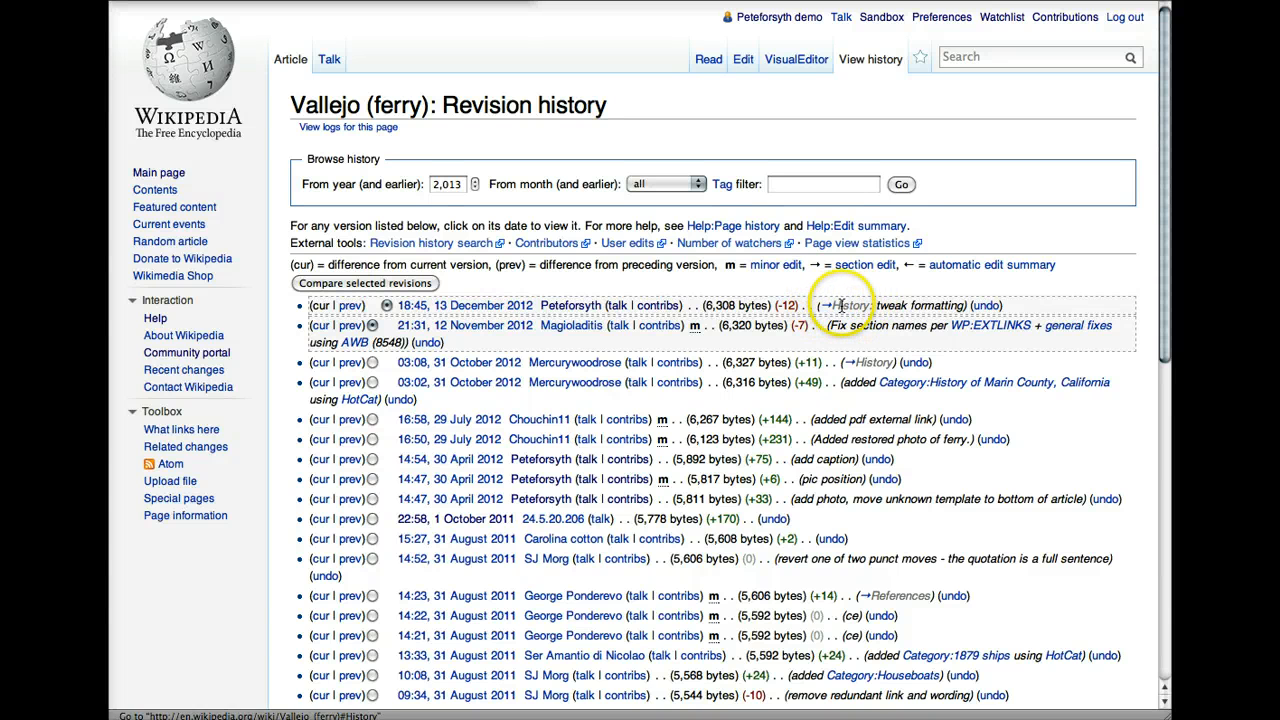
pyautogui.moveTo(824, 280)
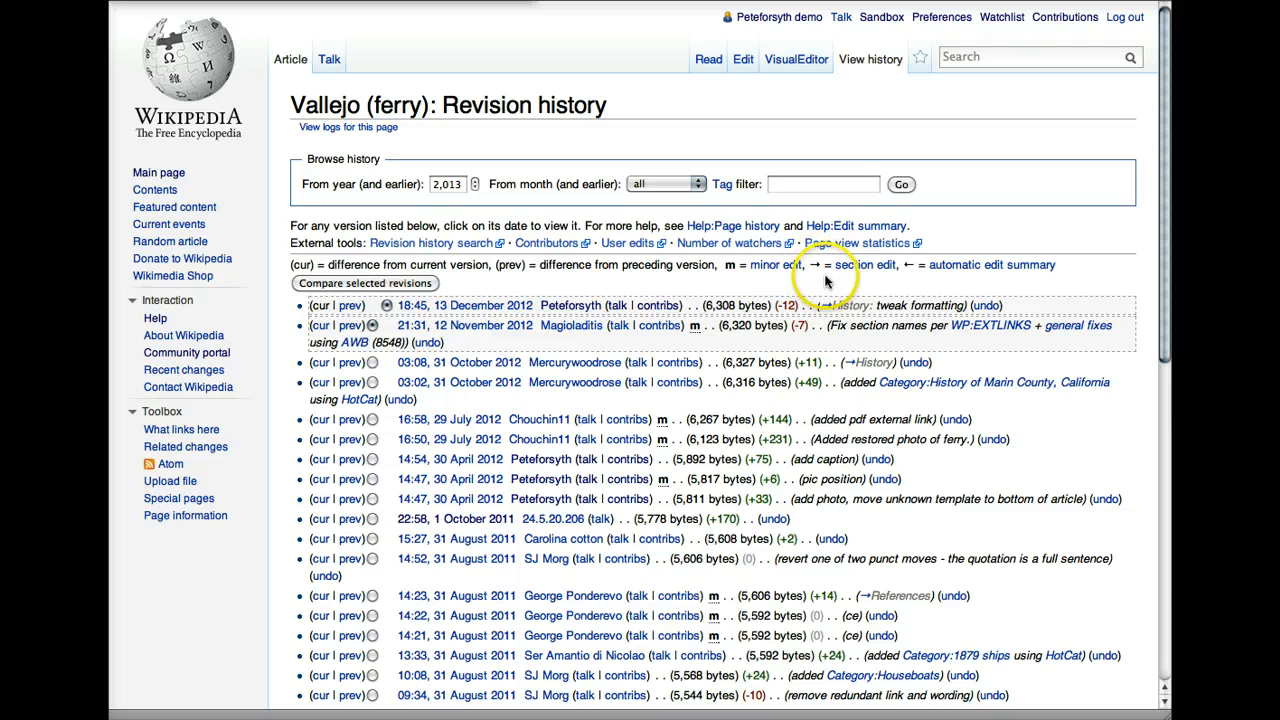
pyautogui.moveTo(864, 304)
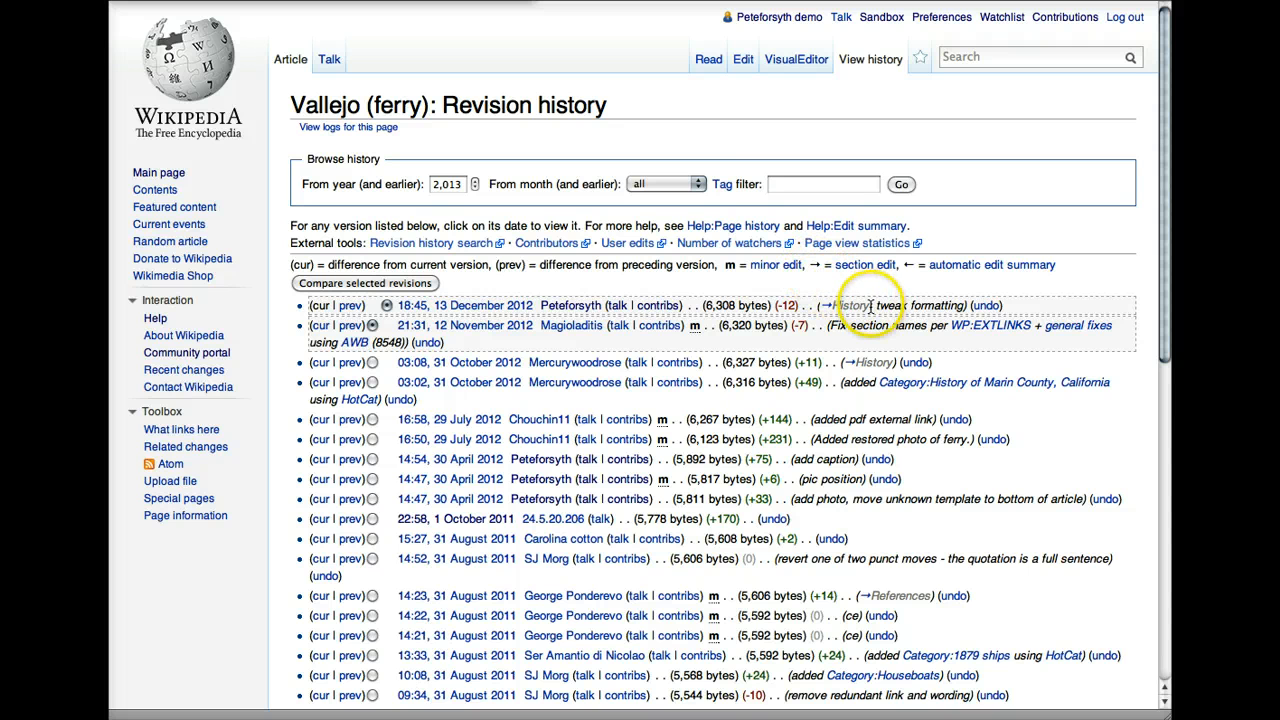
pyautogui.moveTo(862, 288)
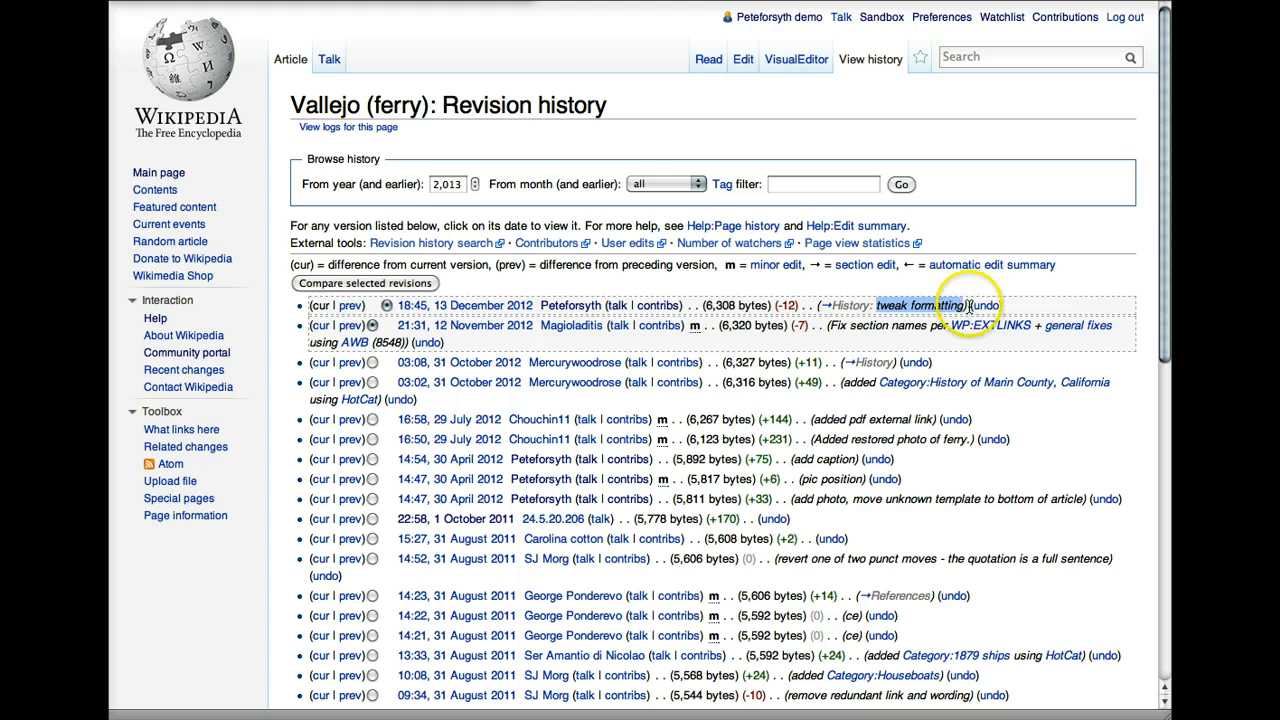
pyautogui.moveTo(1024, 296)
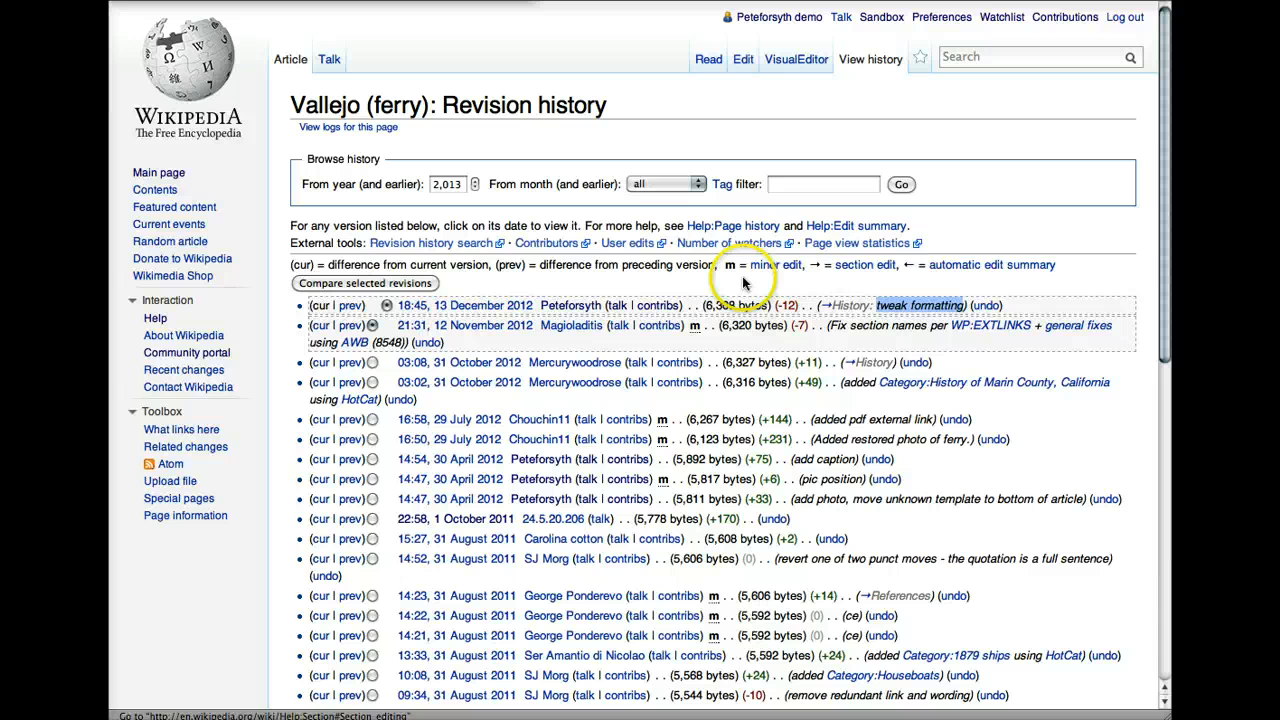
pyautogui.moveTo(828, 344)
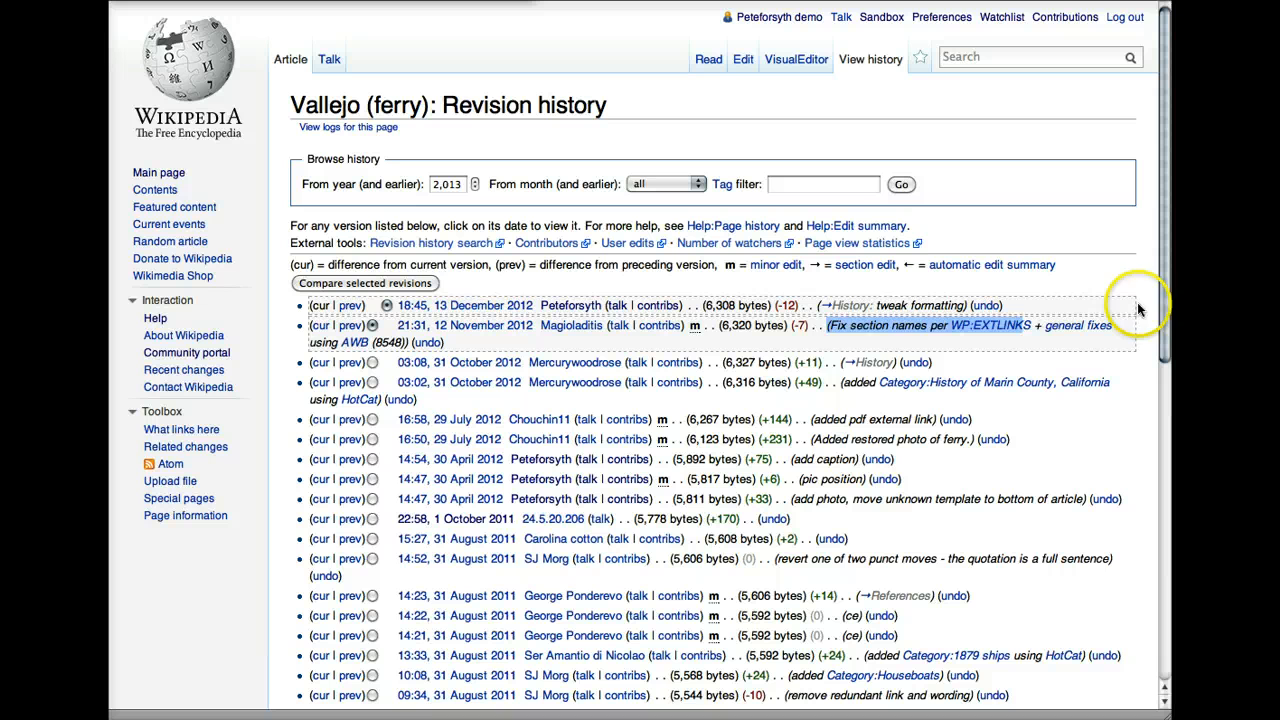
pyautogui.moveTo(830, 350)
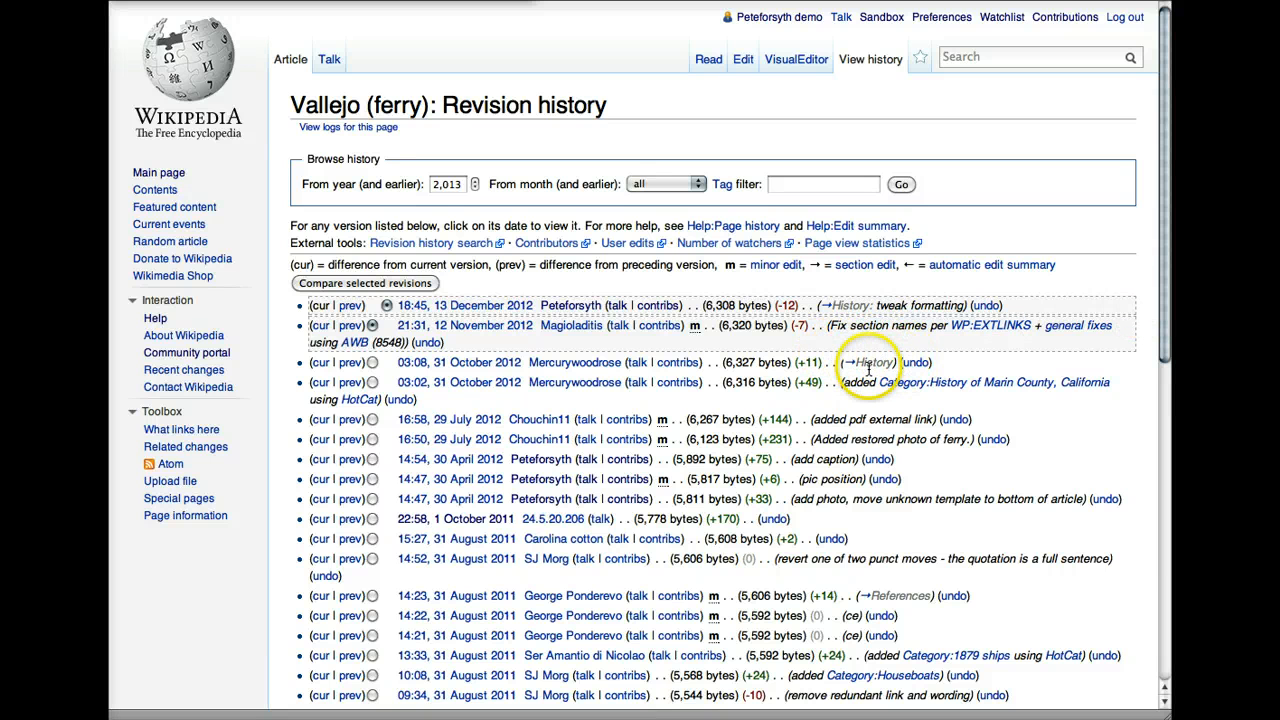
pyautogui.moveTo(990, 368)
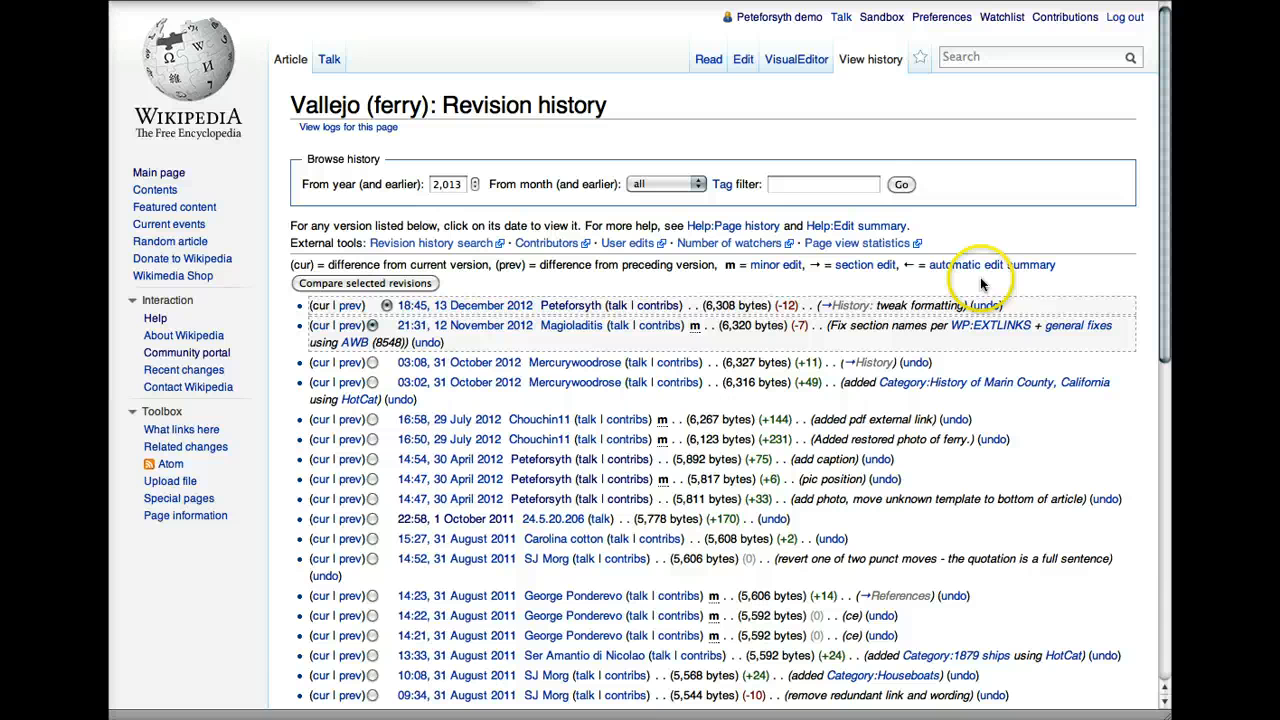
pyautogui.moveTo(1056, 300)
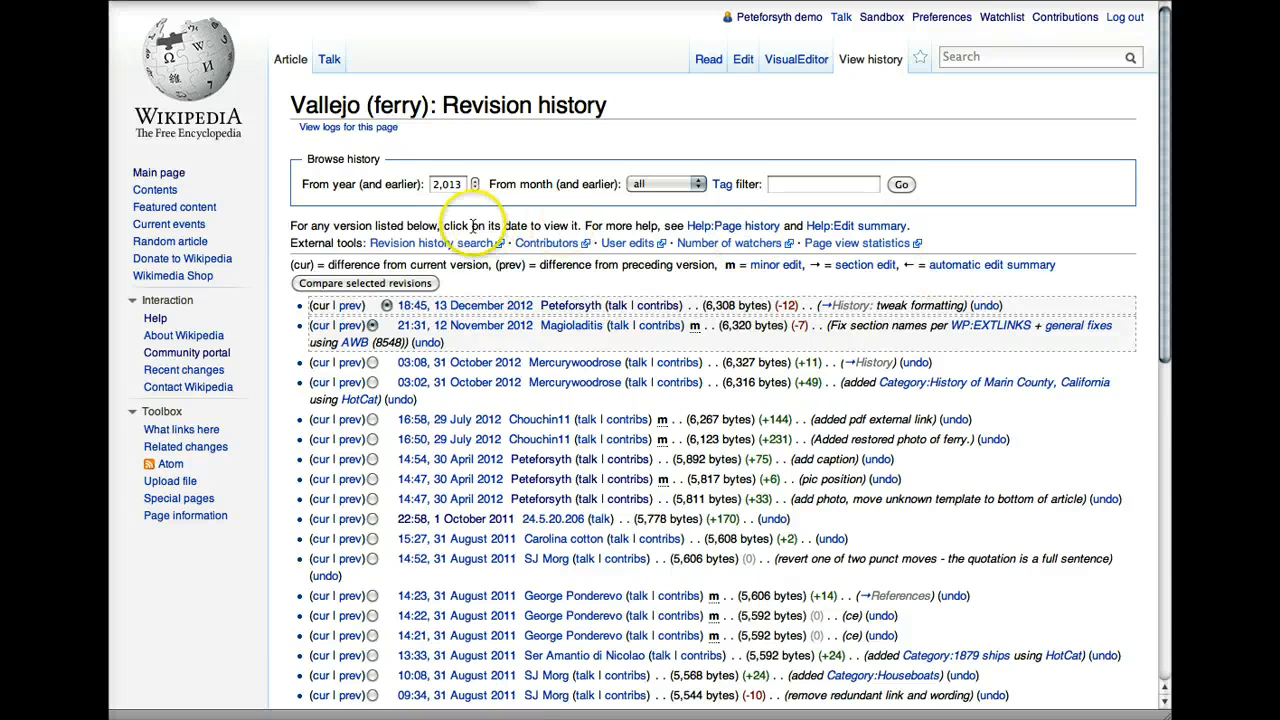
pyautogui.moveTo(284, 332)
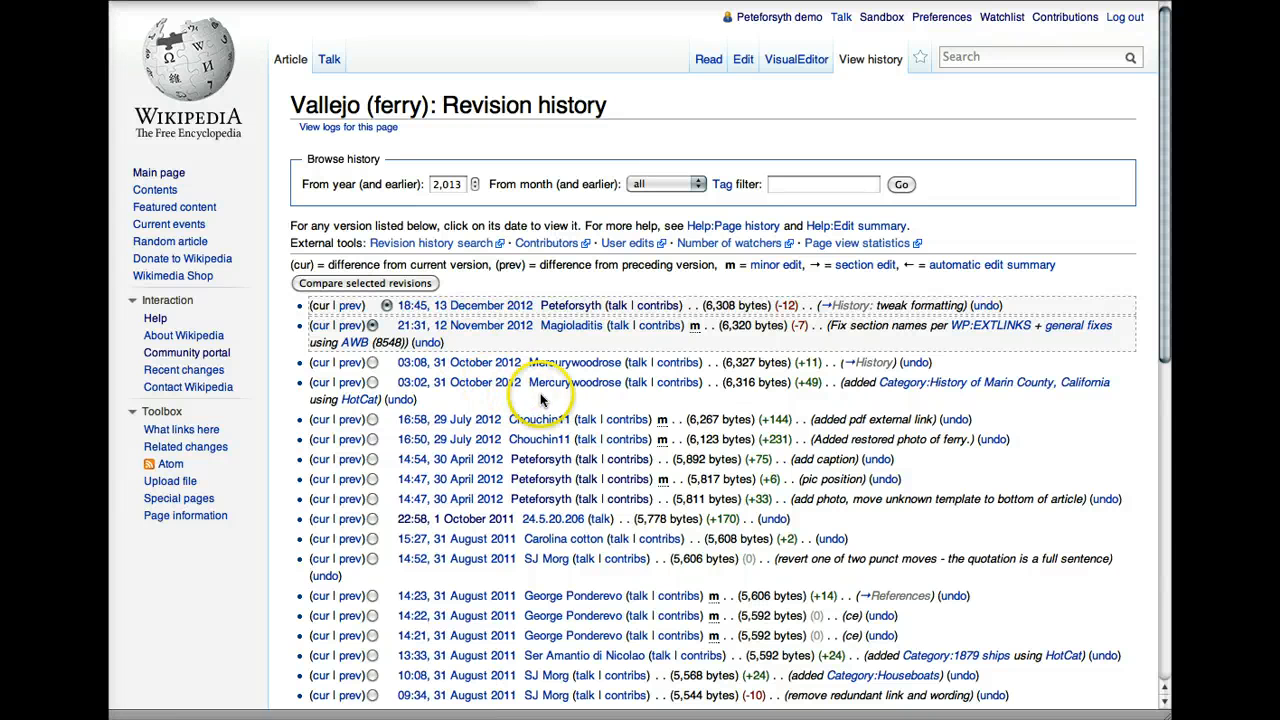
pyautogui.moveTo(608, 396)
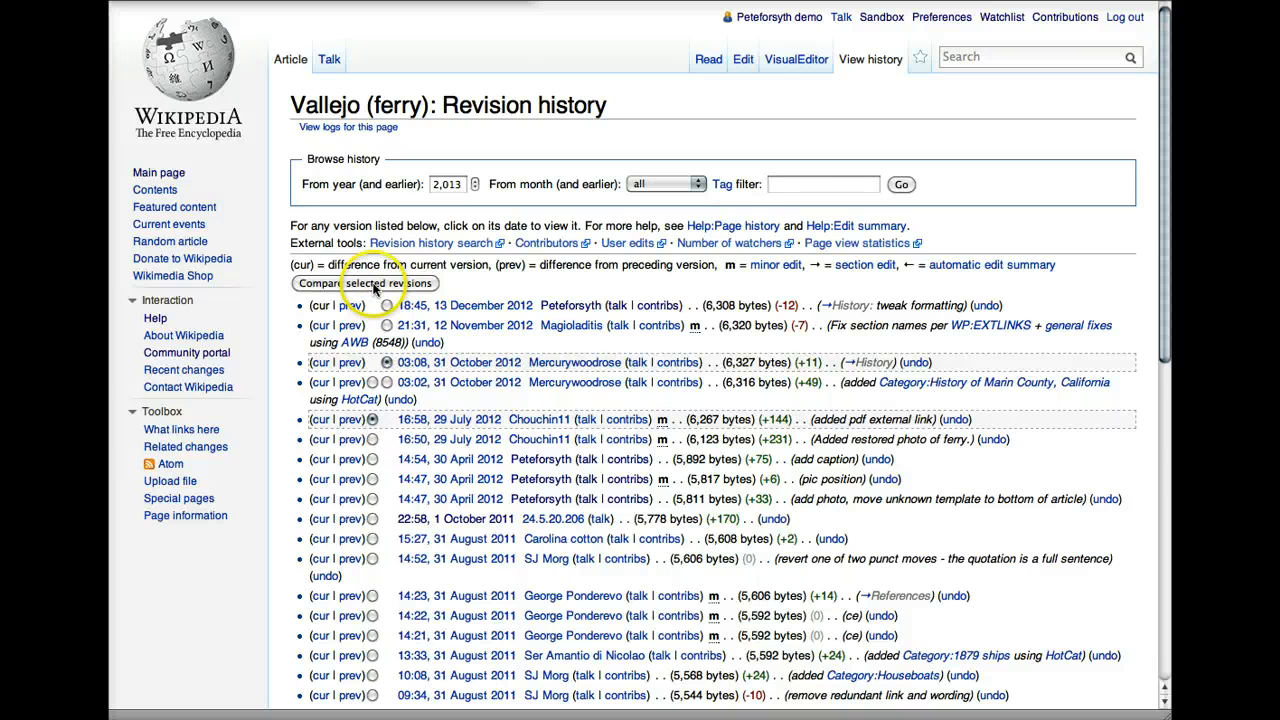
# - Compare the selected 29 July 16:58 and 31 October 03:08 revisions
pyautogui.click(372, 284)
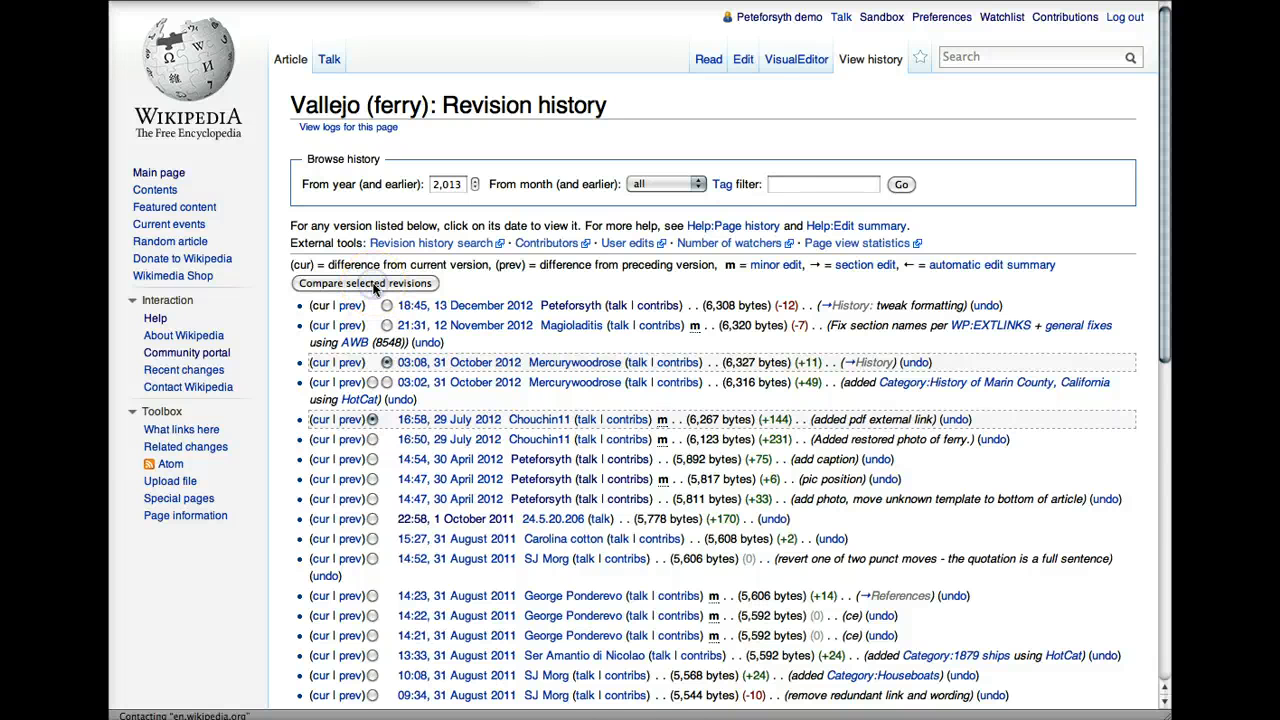
# - Show the diff between the 29 July 2012 and 31 October 2012 revisions
pyautogui.click(364, 284)
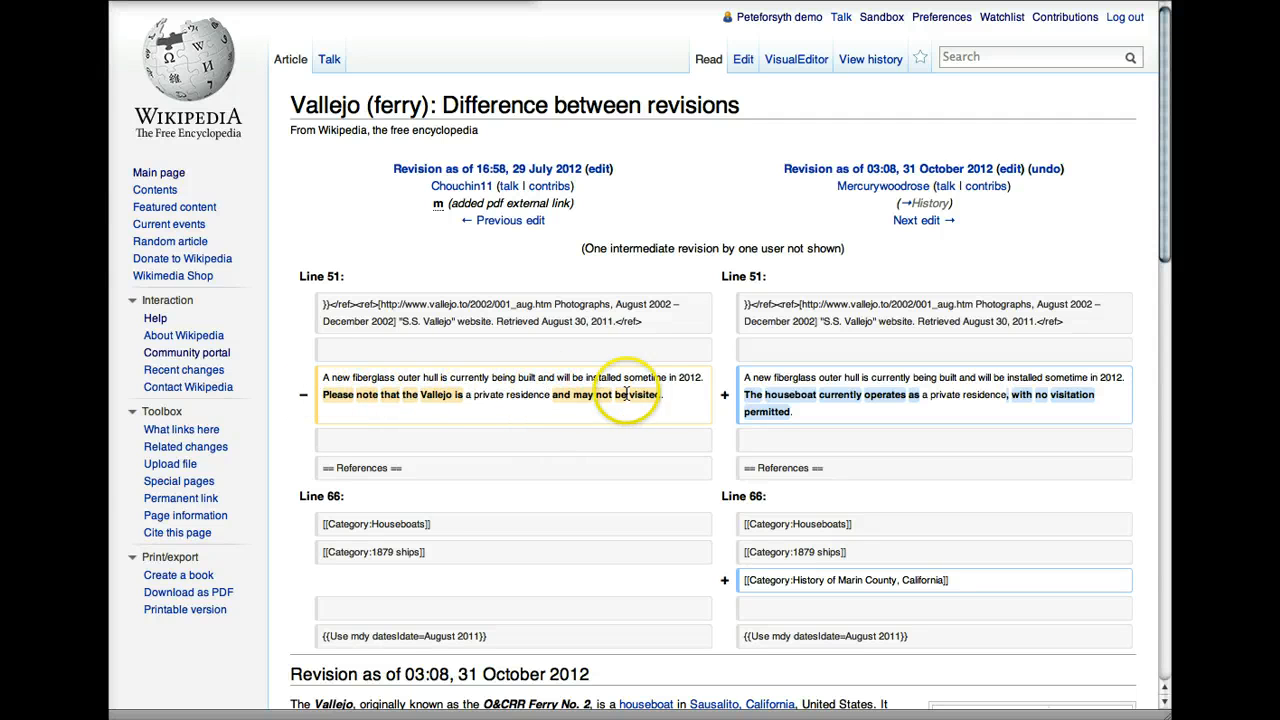
pyautogui.moveTo(698, 398)
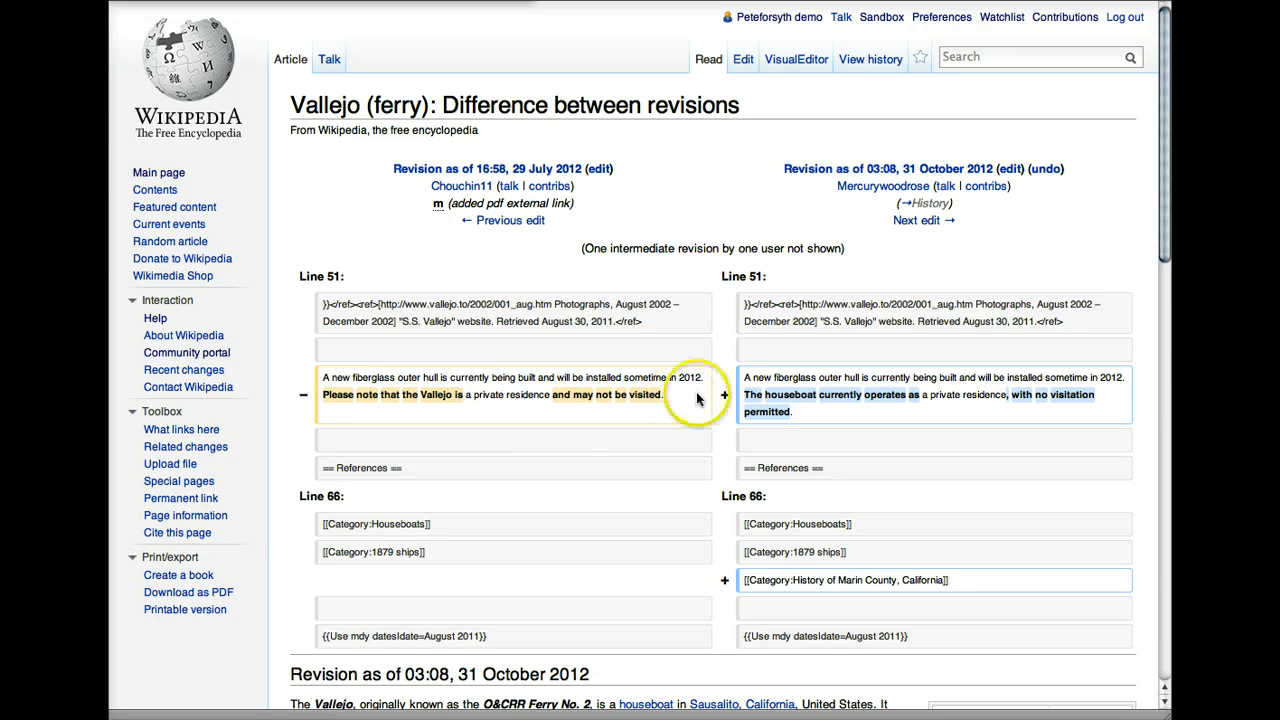
pyautogui.moveTo(870, 418)
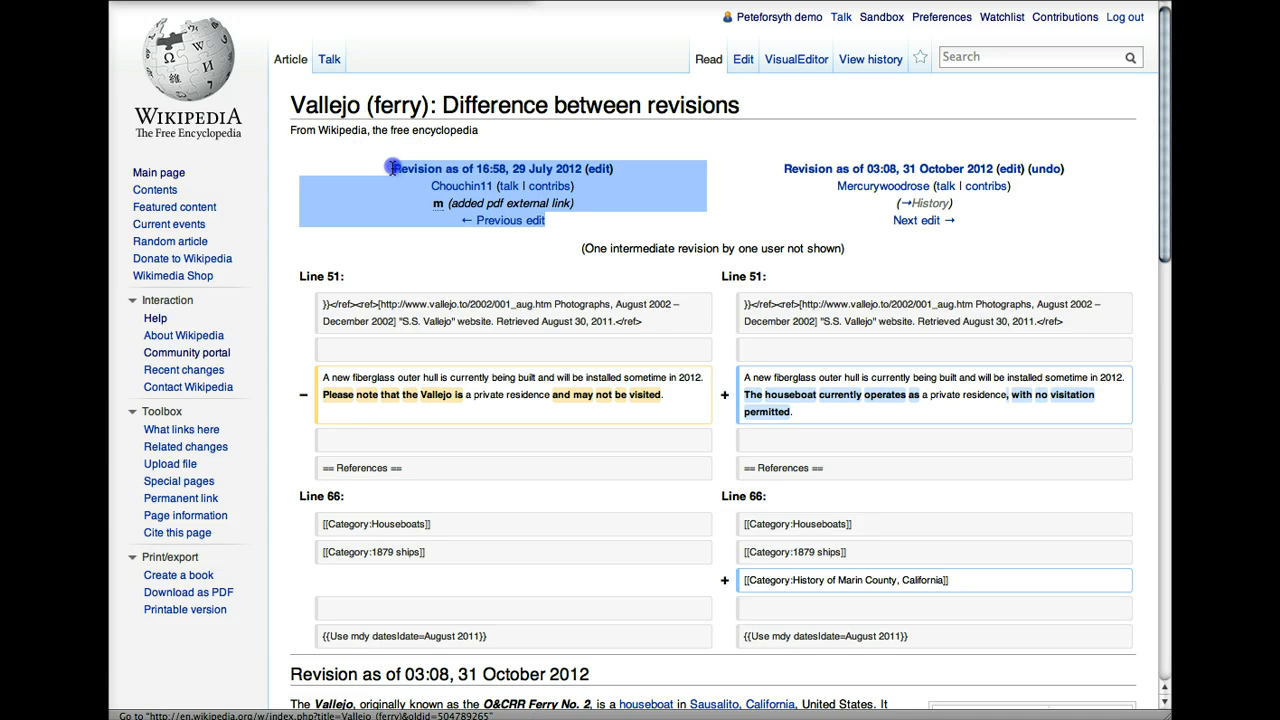
pyautogui.moveTo(516, 140)
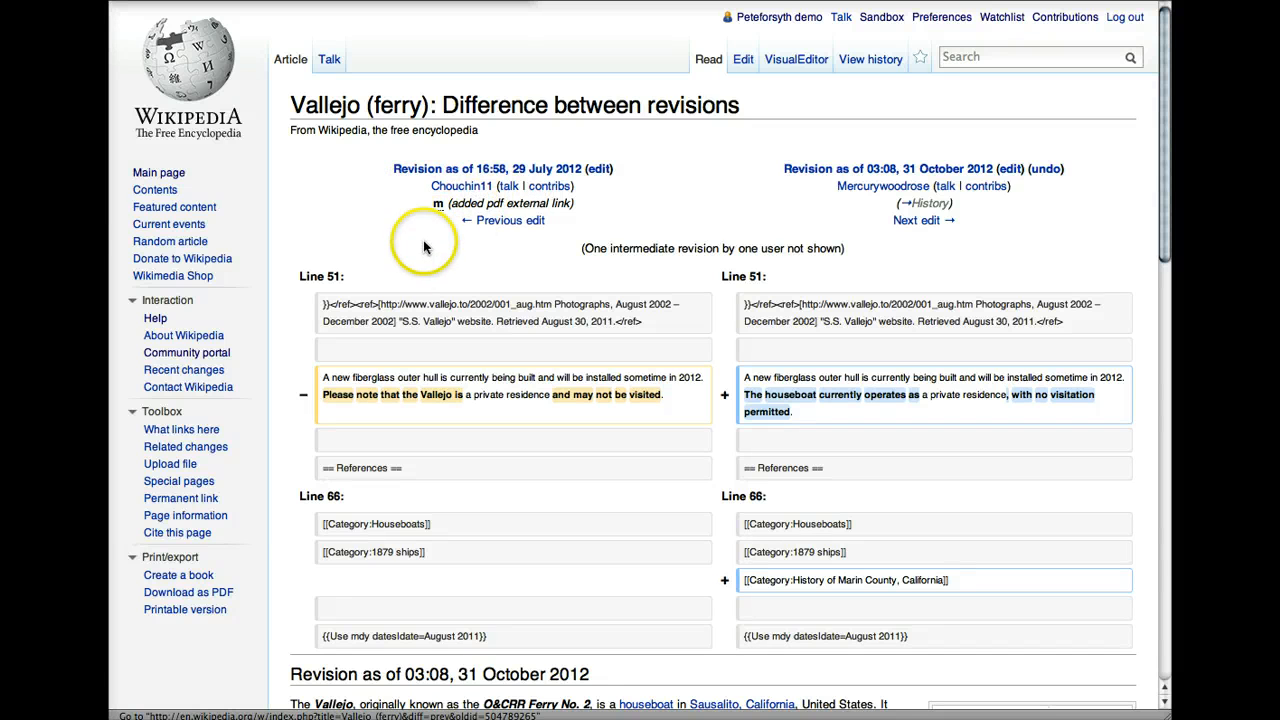
pyautogui.moveTo(548, 186)
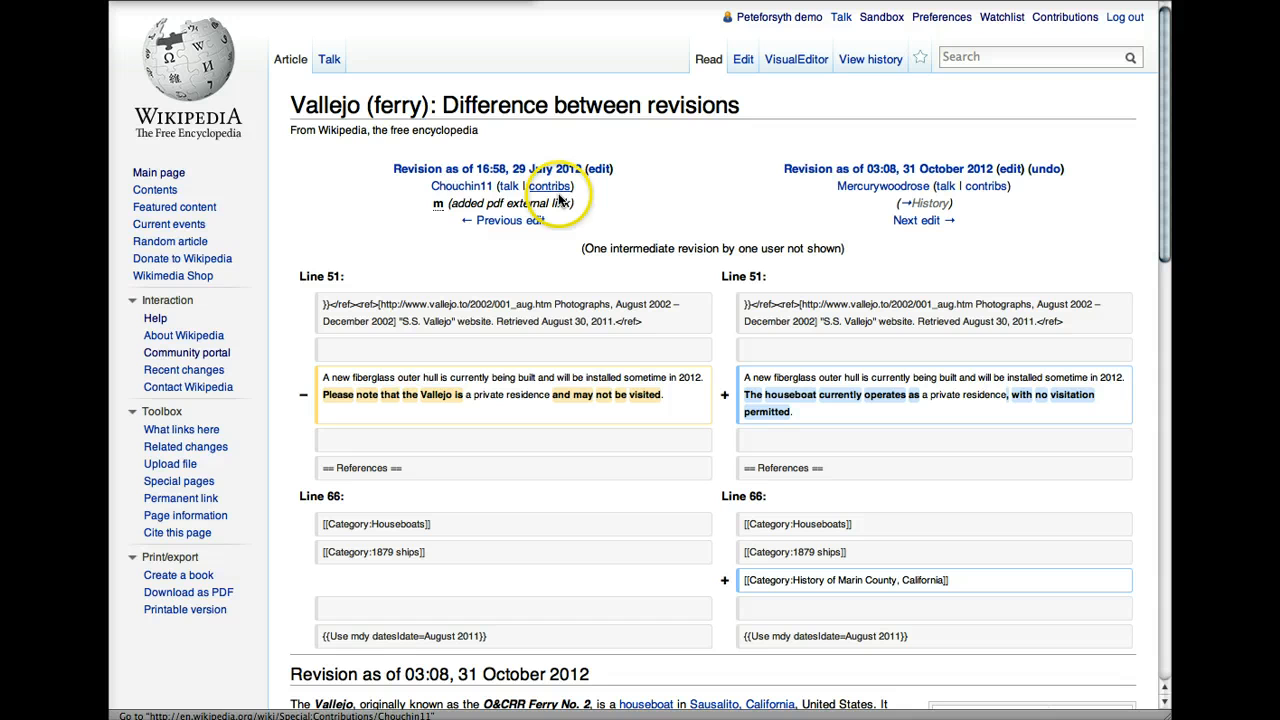
pyautogui.moveTo(596, 196)
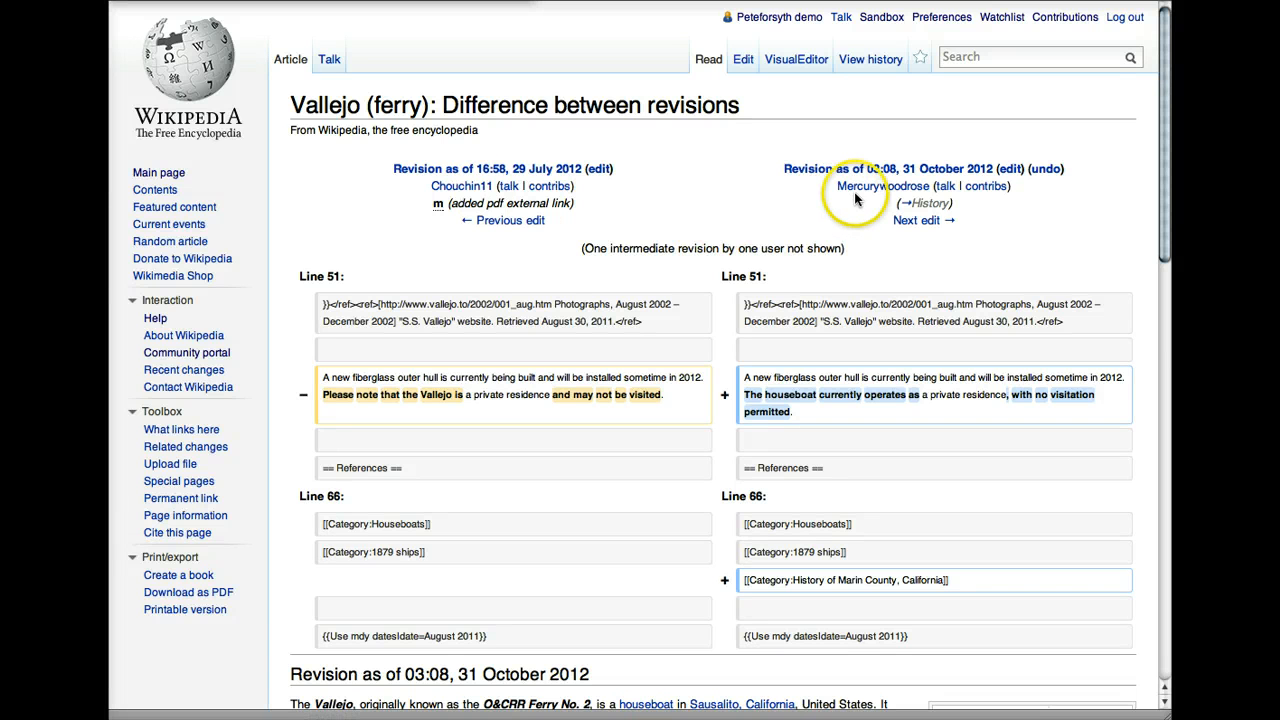
pyautogui.moveTo(696, 192)
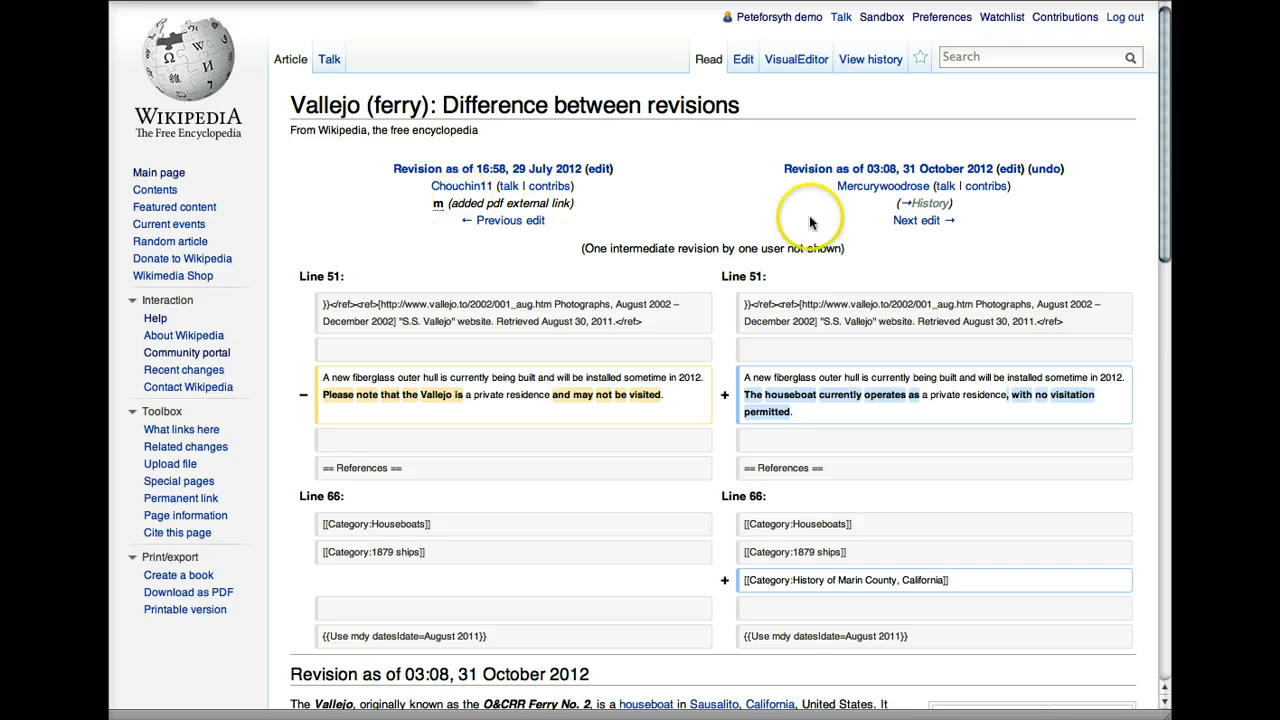
pyautogui.moveTo(434, 210)
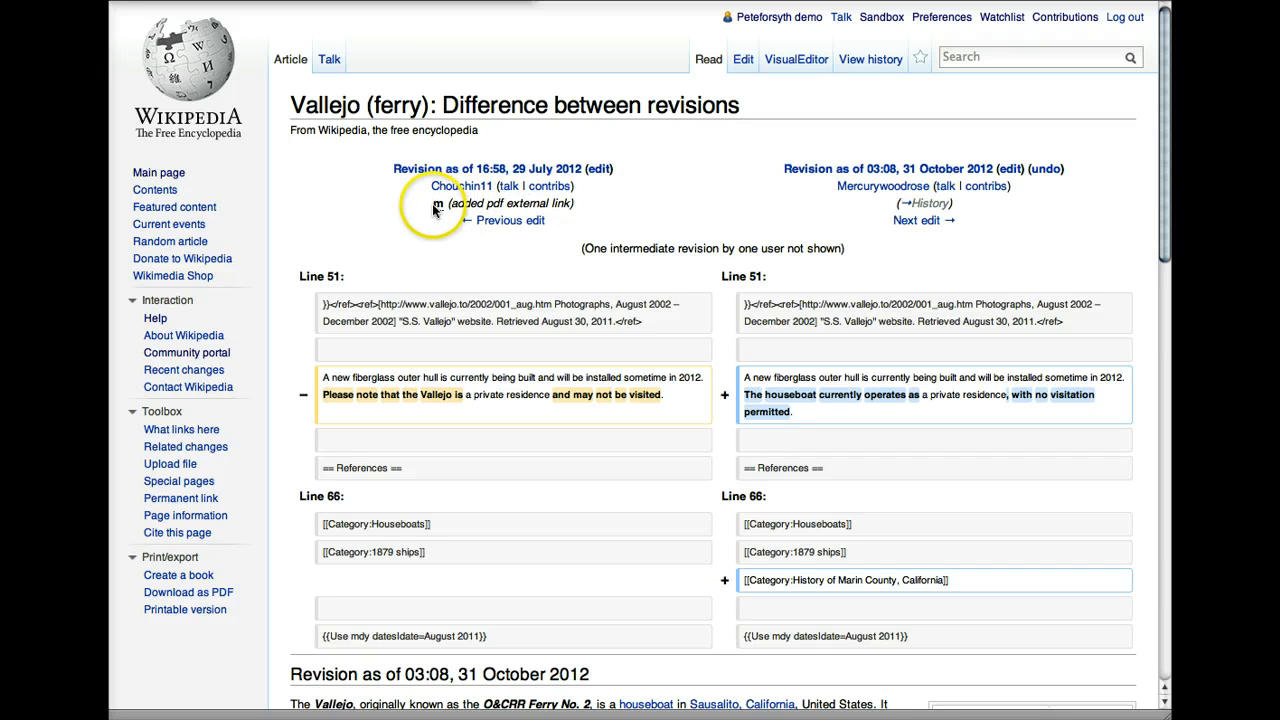
pyautogui.moveTo(438, 244)
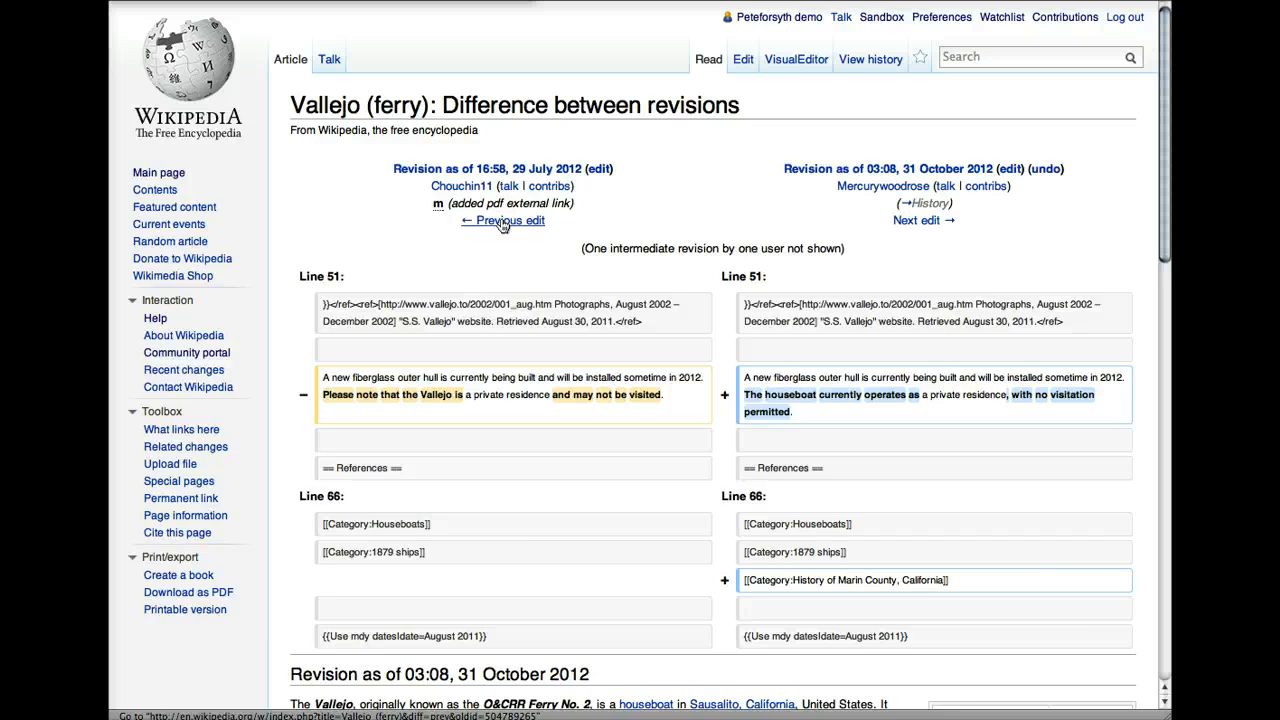
# - View the diff of the edit preceding 16:58, 29 July 2012, then return to the revision history
pyautogui.click(508, 220)
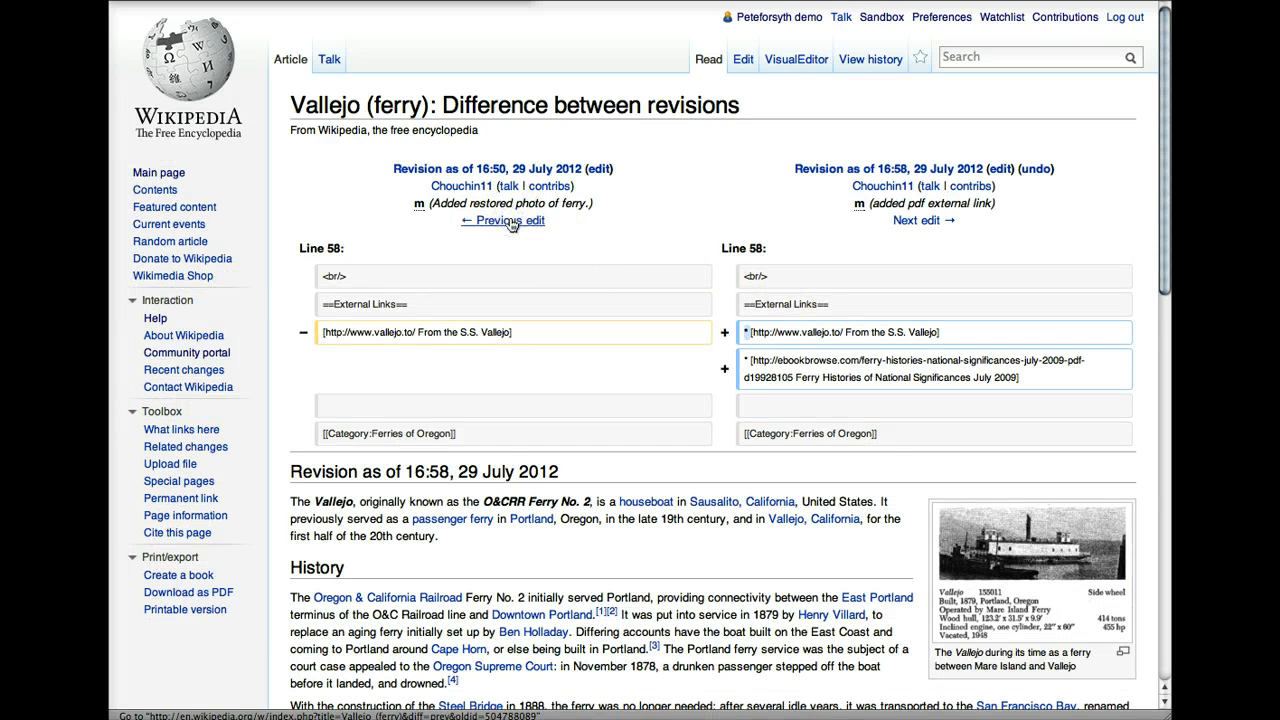
pyautogui.click(868, 60)
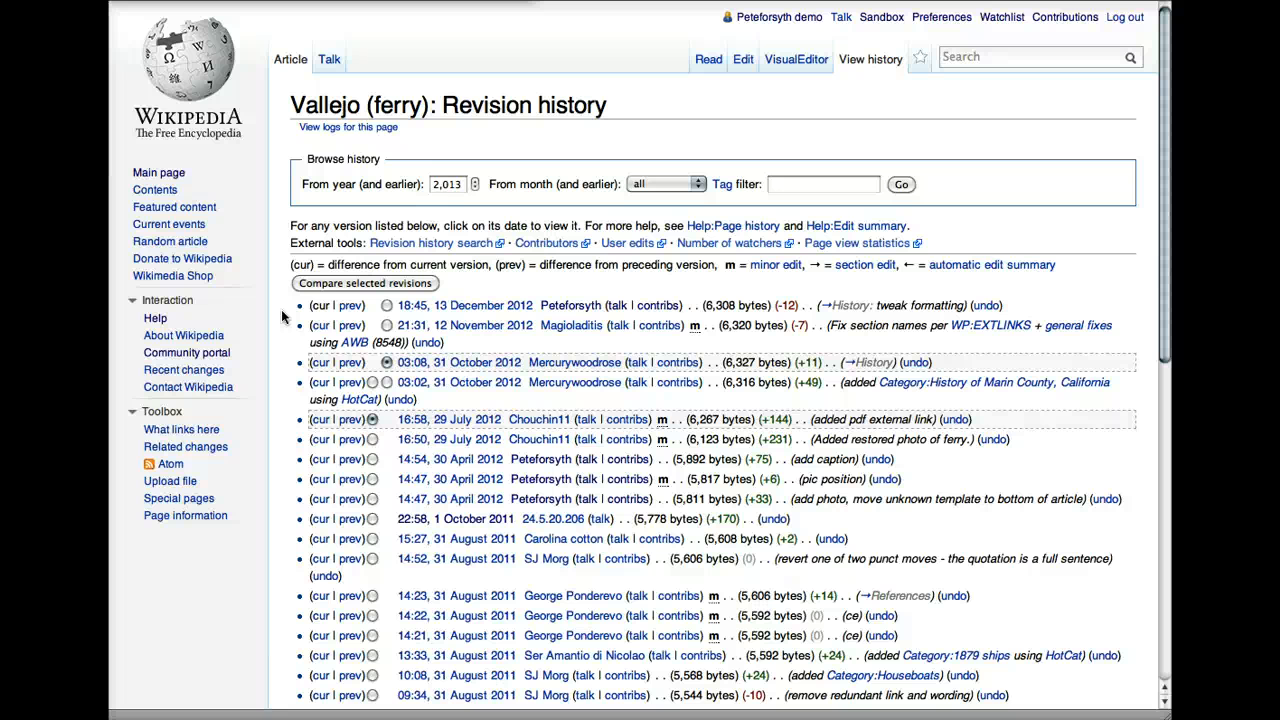
pyautogui.moveTo(296, 324)
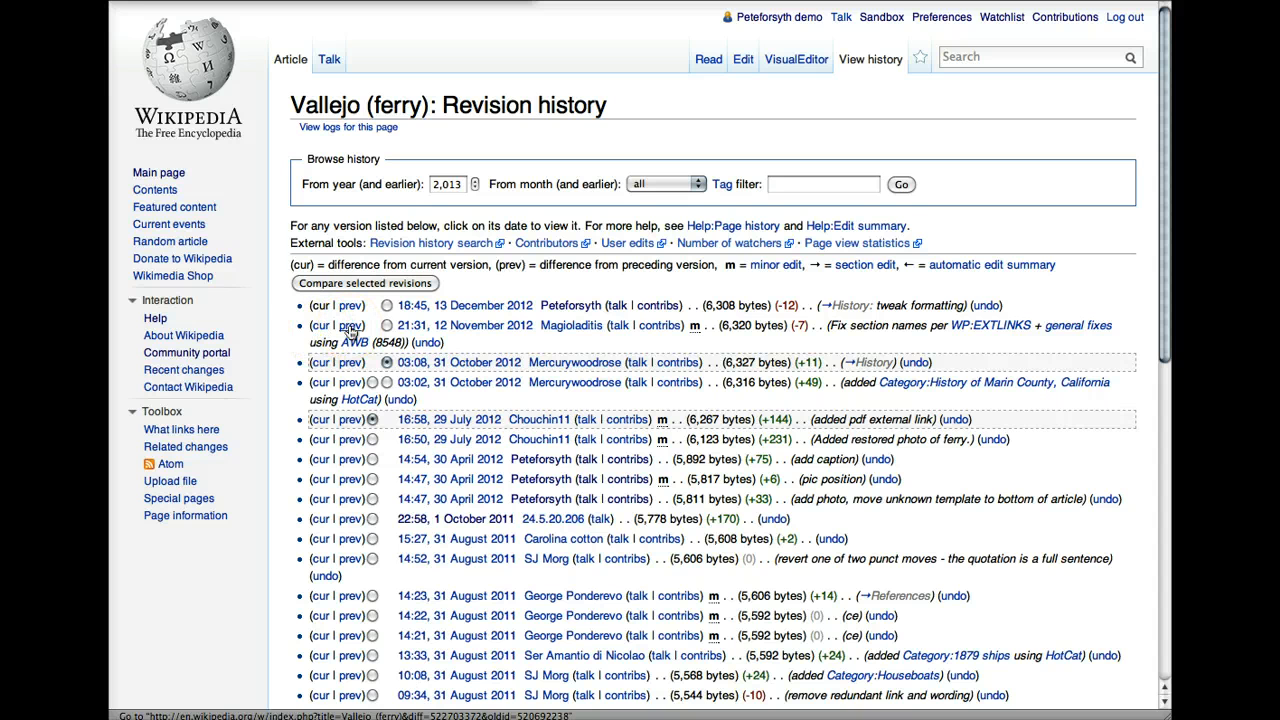
pyautogui.moveTo(288, 340)
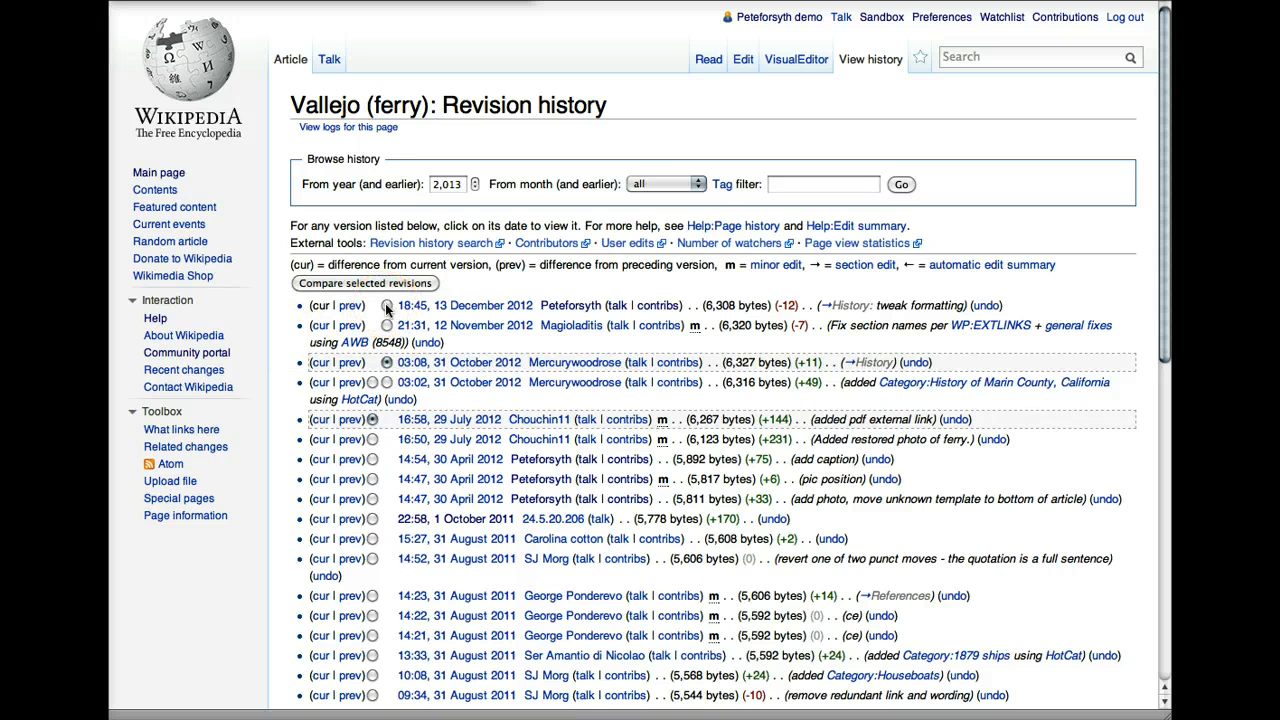
pyautogui.click(388, 304)
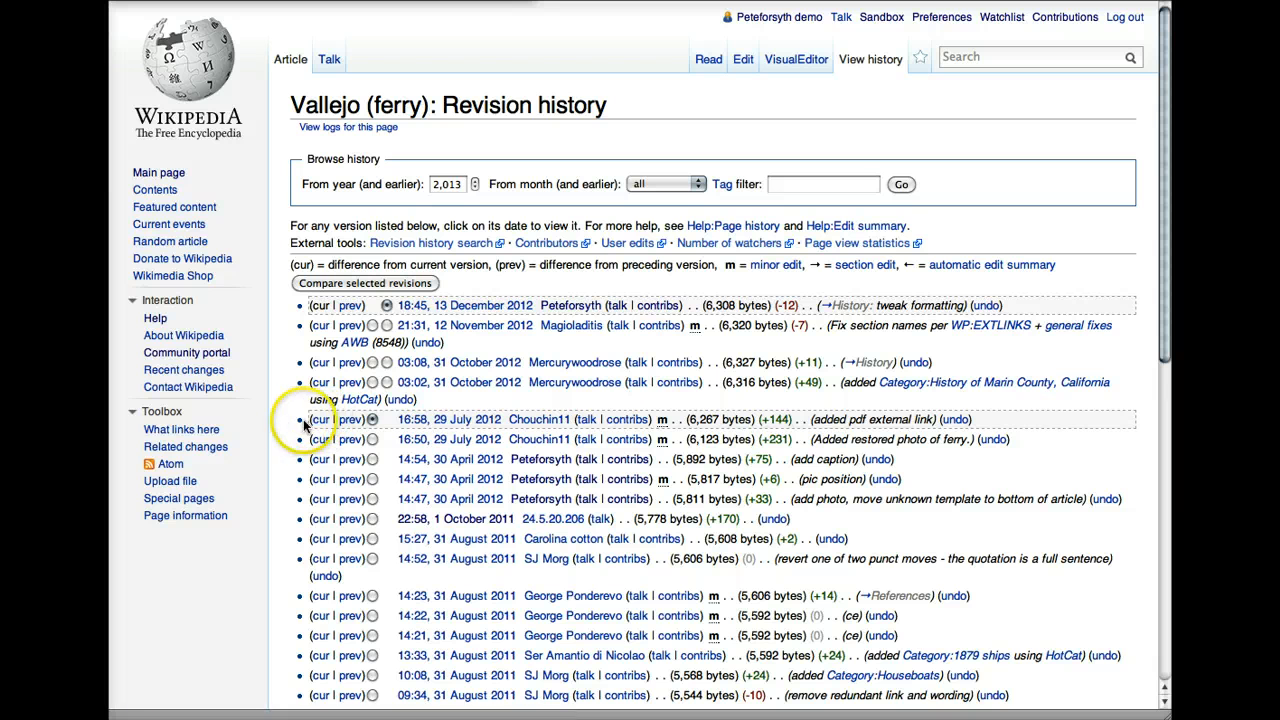
pyautogui.moveTo(350, 440)
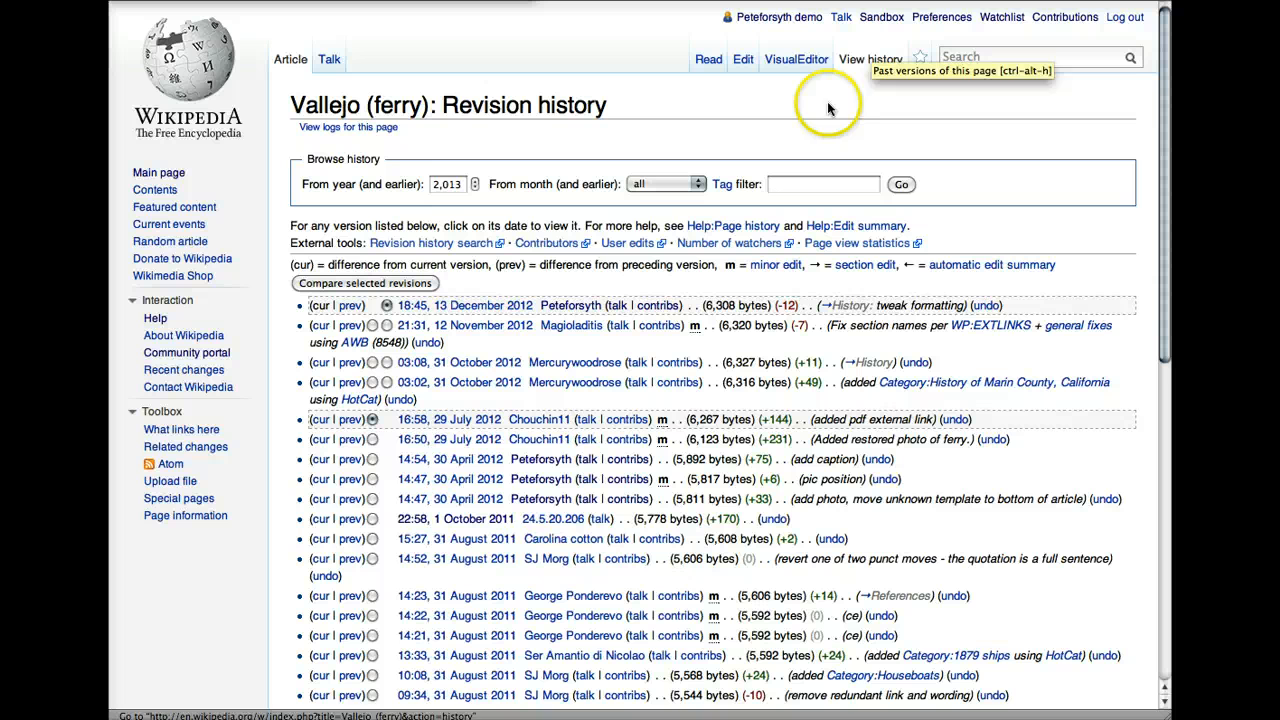
pyautogui.moveTo(800, 108)
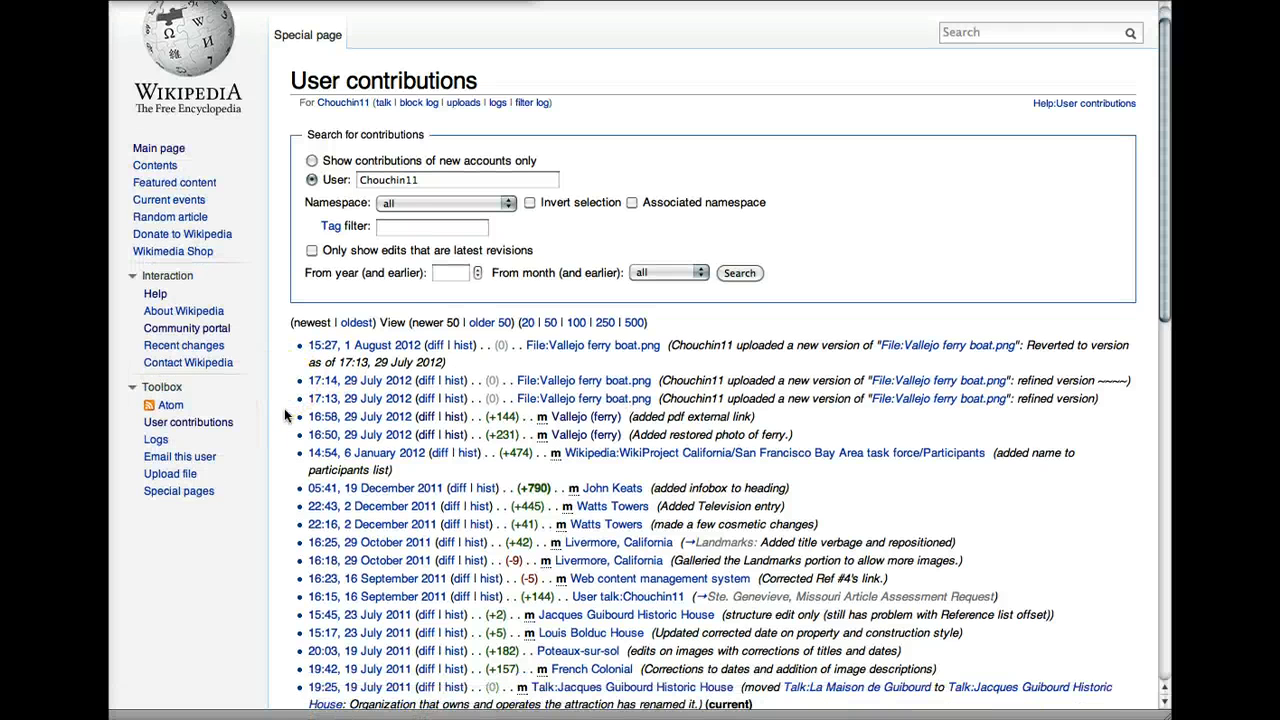
# - Scroll through Chouchin11's contributions after opening them from the history row
pyautogui.scroll(-3)
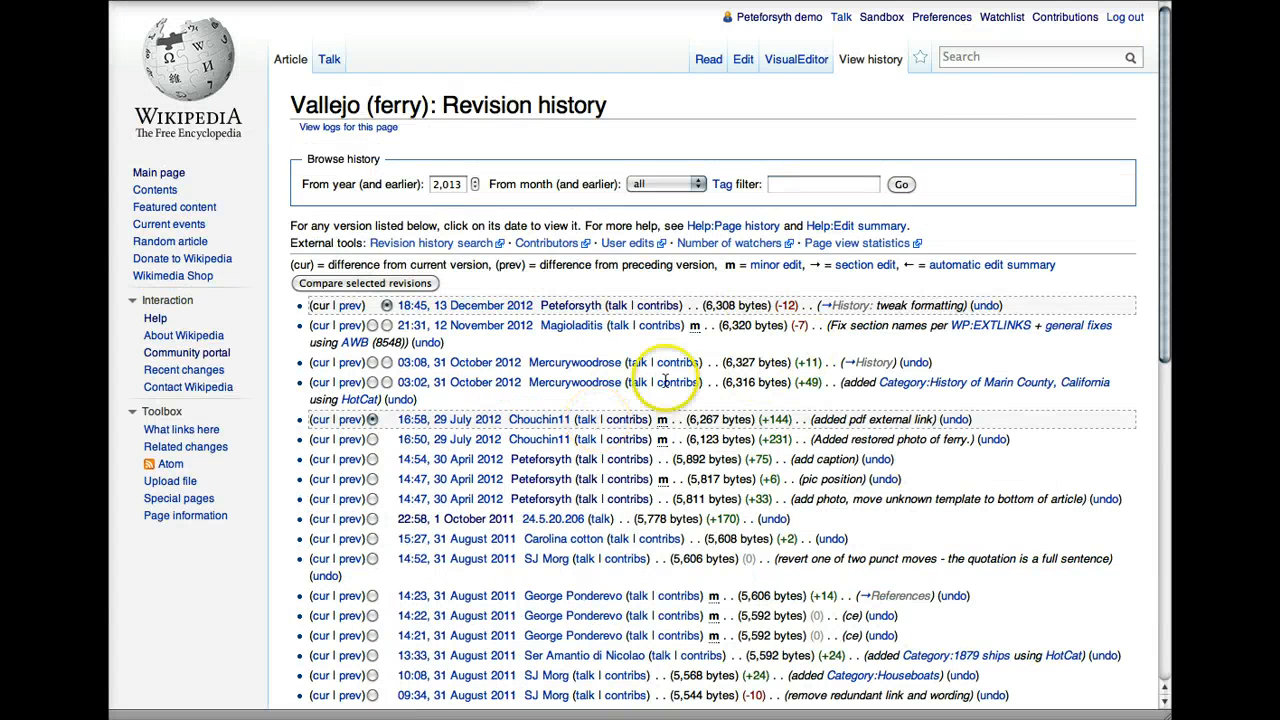
pyautogui.moveTo(1000, 16)
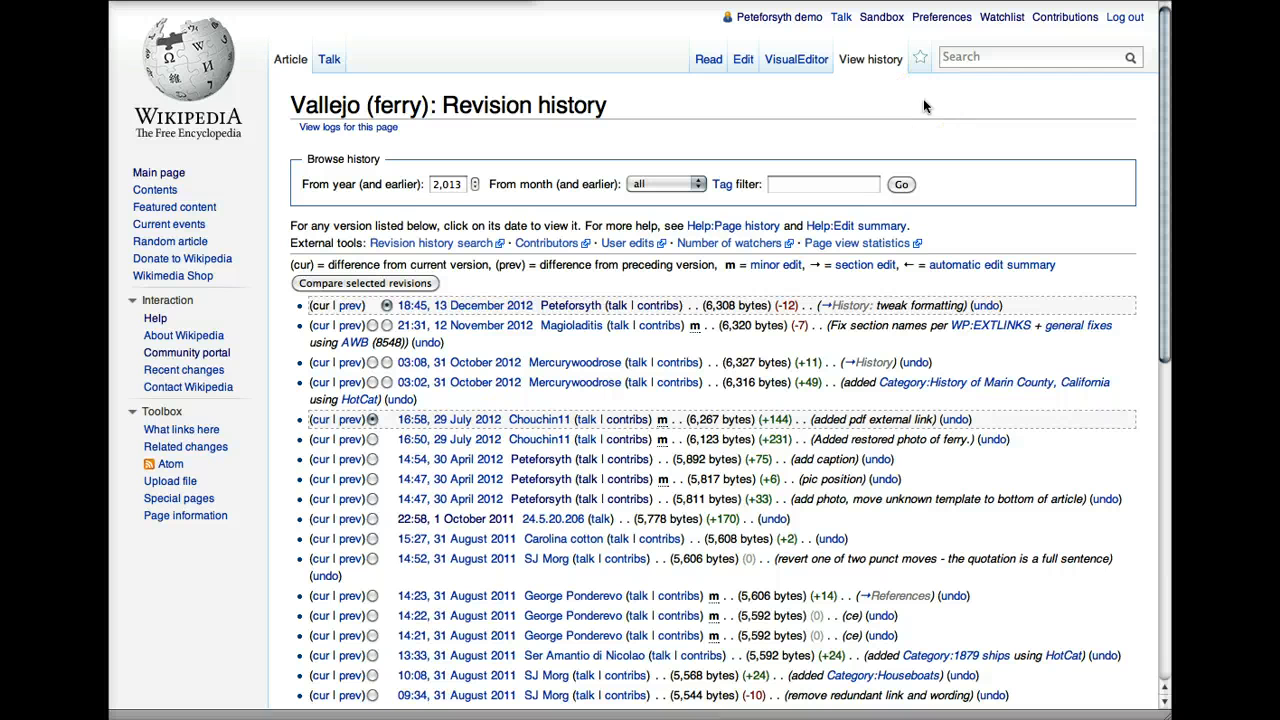
pyautogui.moveTo(990, 104)
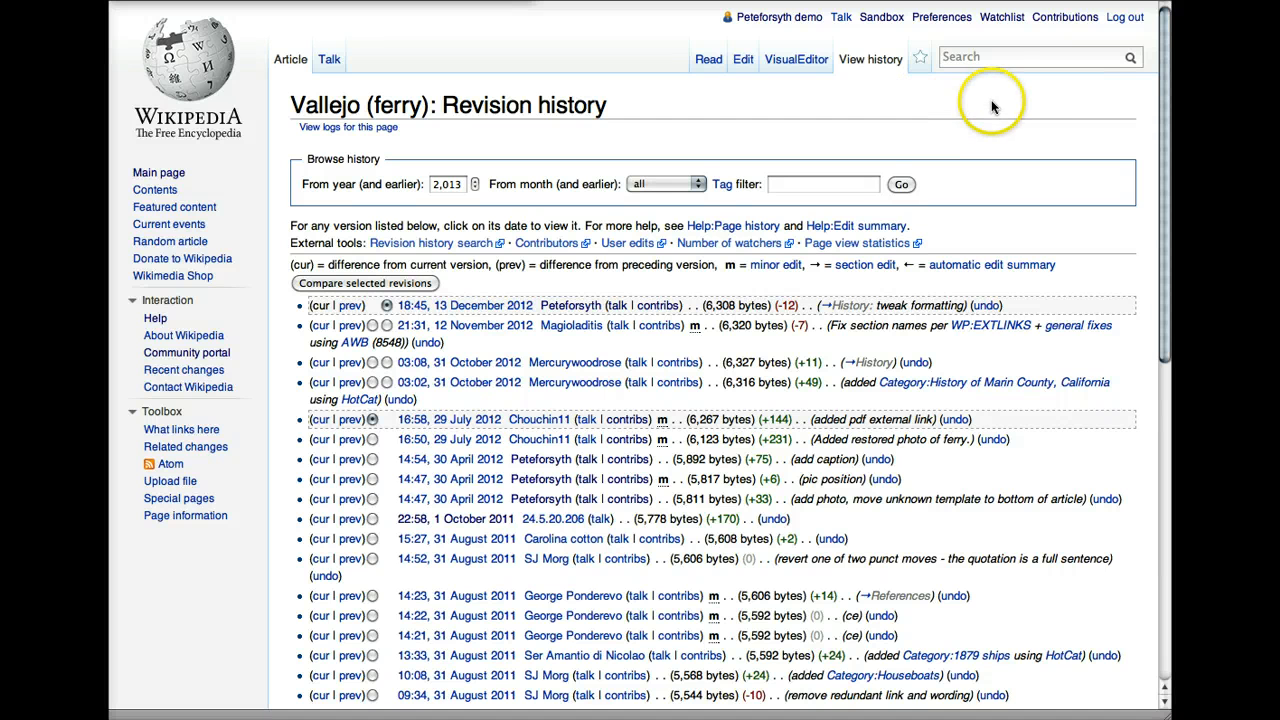
pyautogui.moveTo(1000, 104)
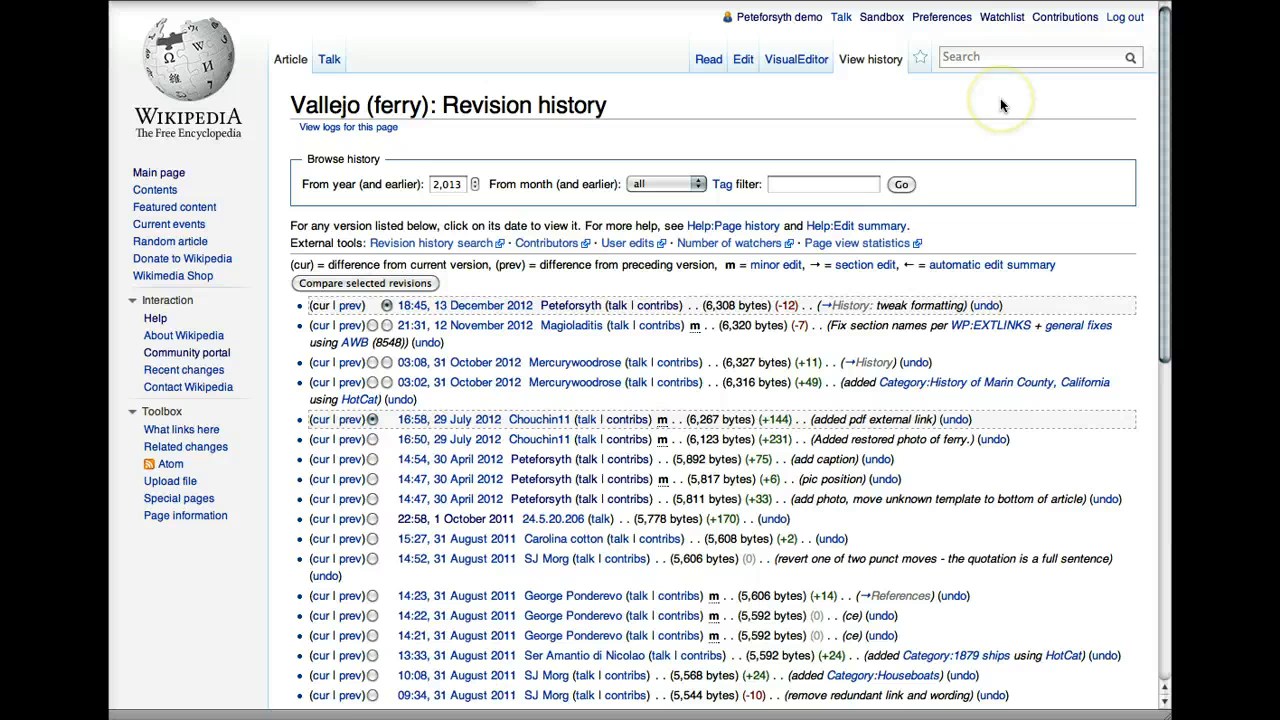
pyautogui.moveTo(1000, 16)
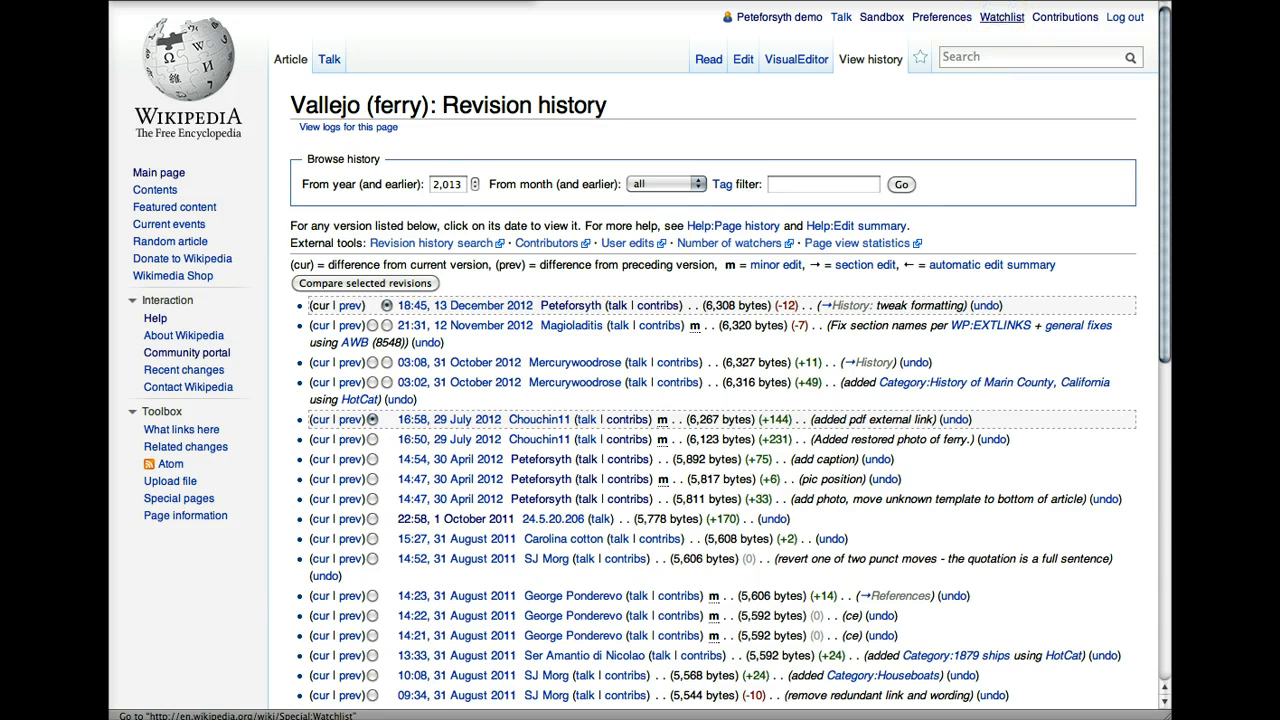
# - Show the Petesforsyth demo account's Watchlist of recent changes from 16–19 March 2013
pyautogui.click(1000, 16)
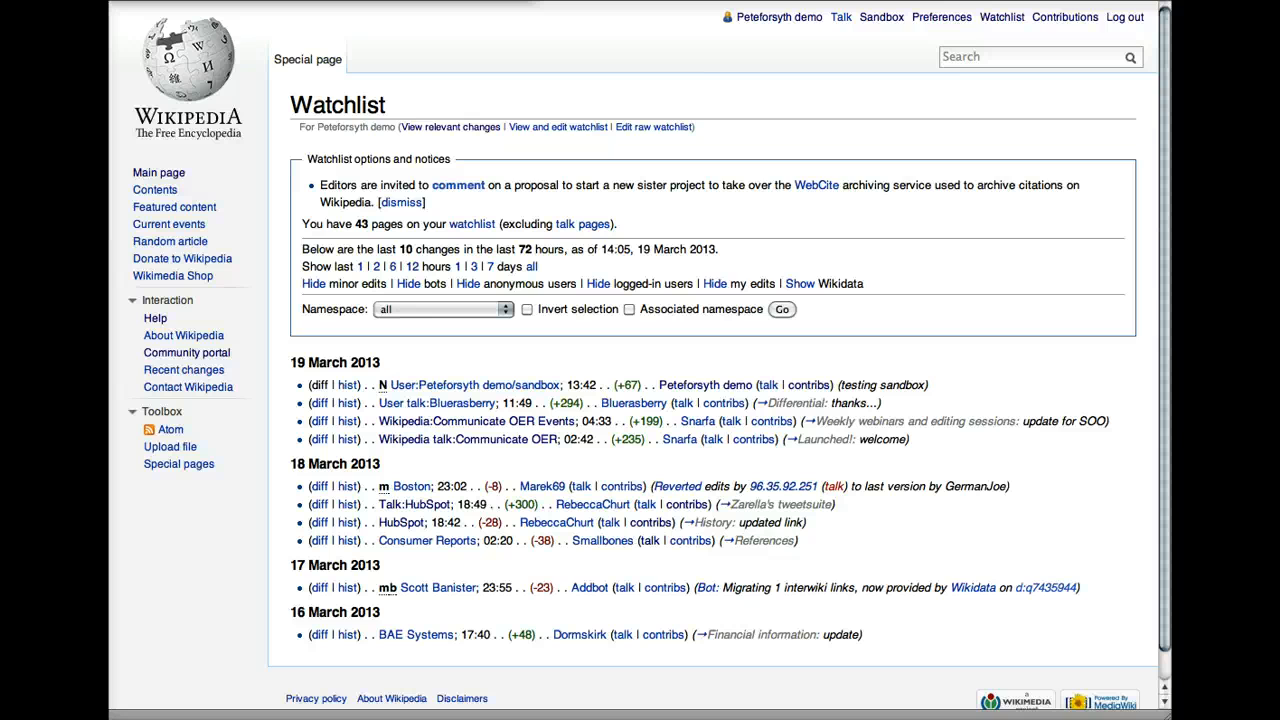